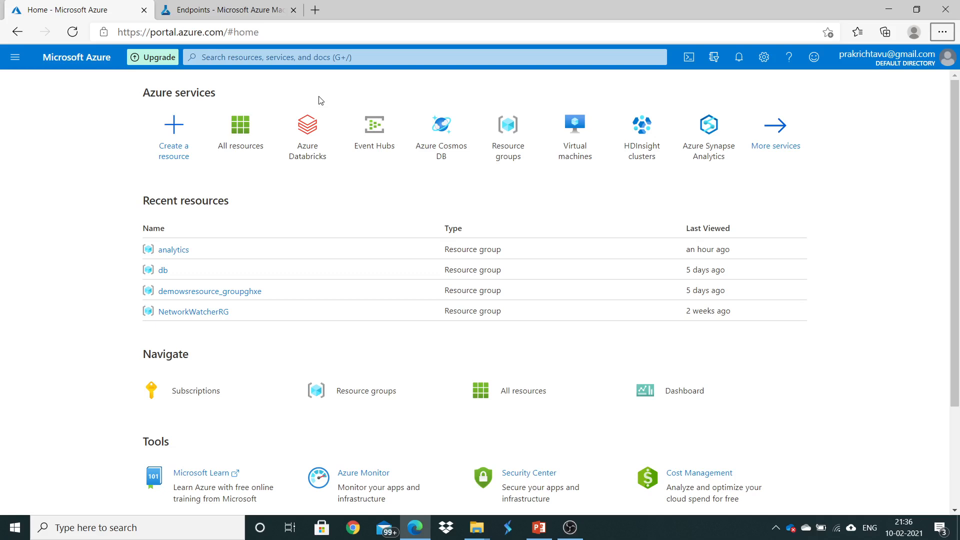
mouse_move(47, 177)
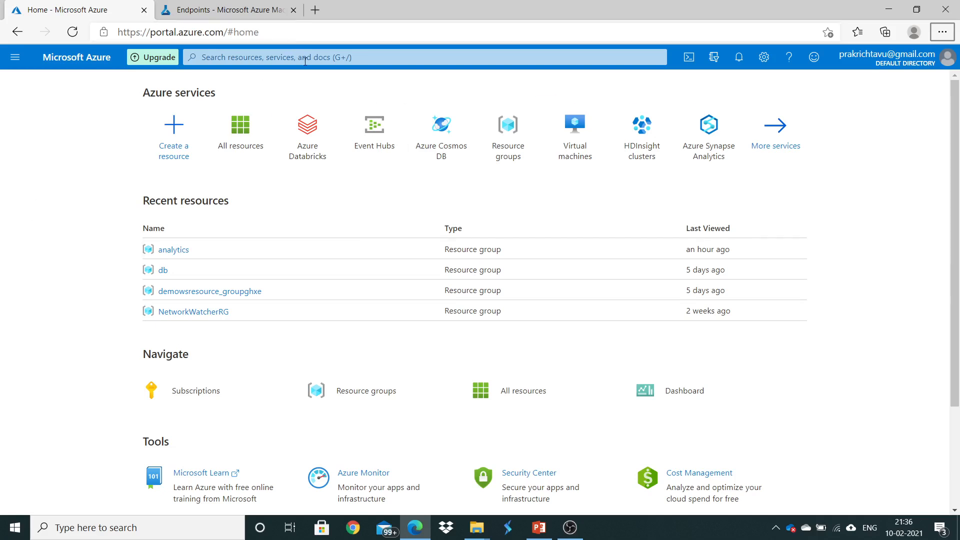
mouse_move(324, 239)
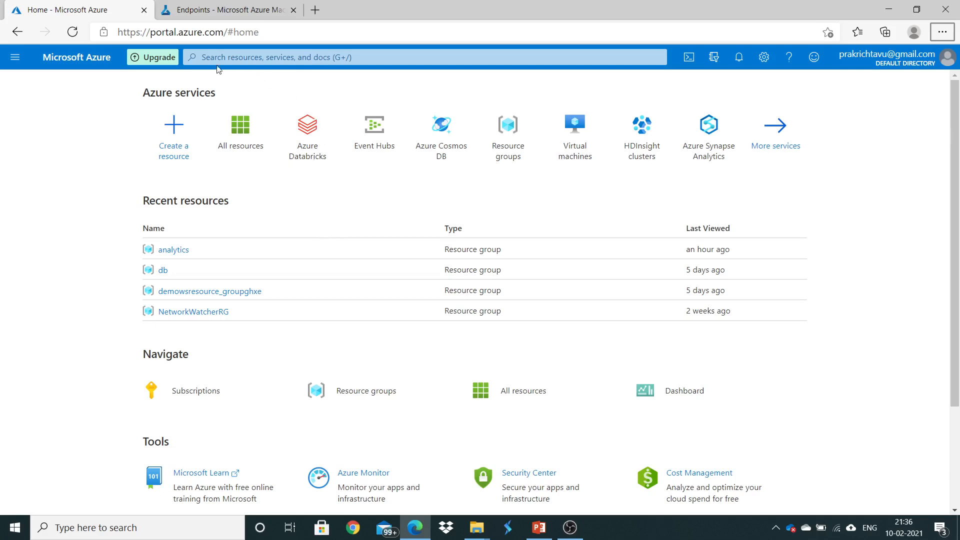
mouse_move(126, 172)
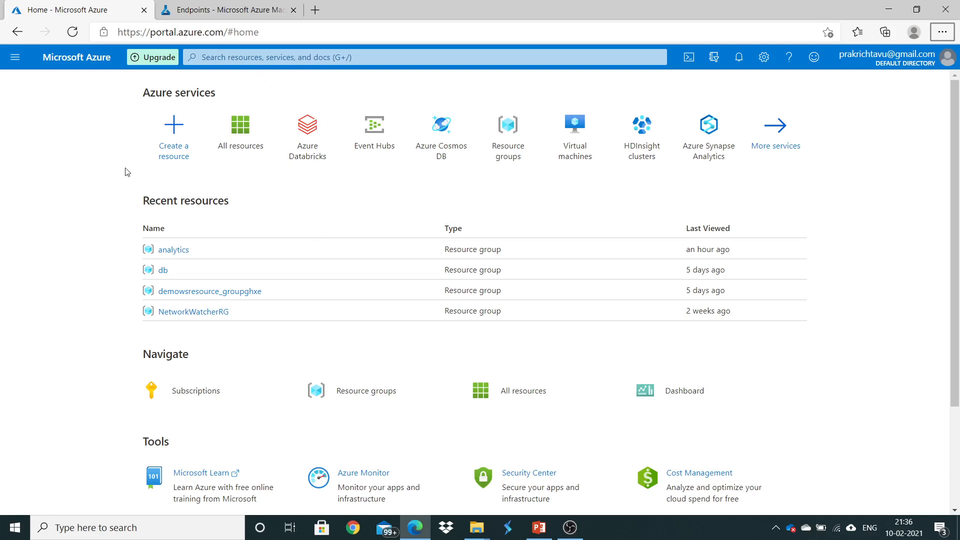
mouse_move(173, 135)
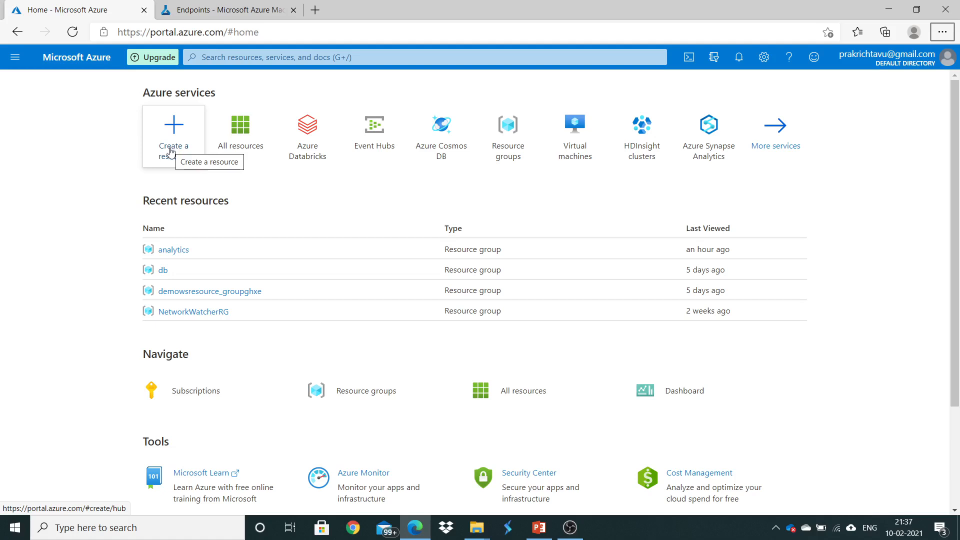
mouse_move(250, 199)
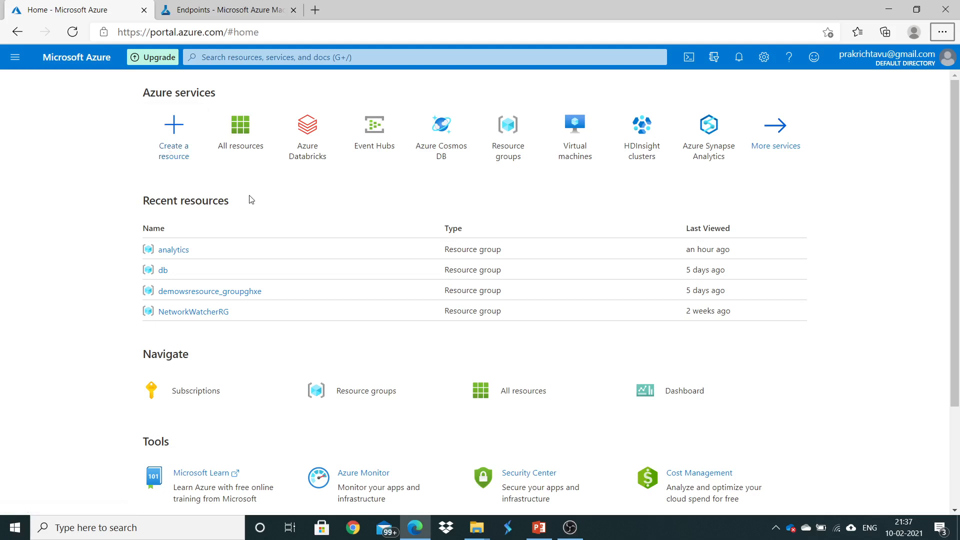
mouse_move(584, 319)
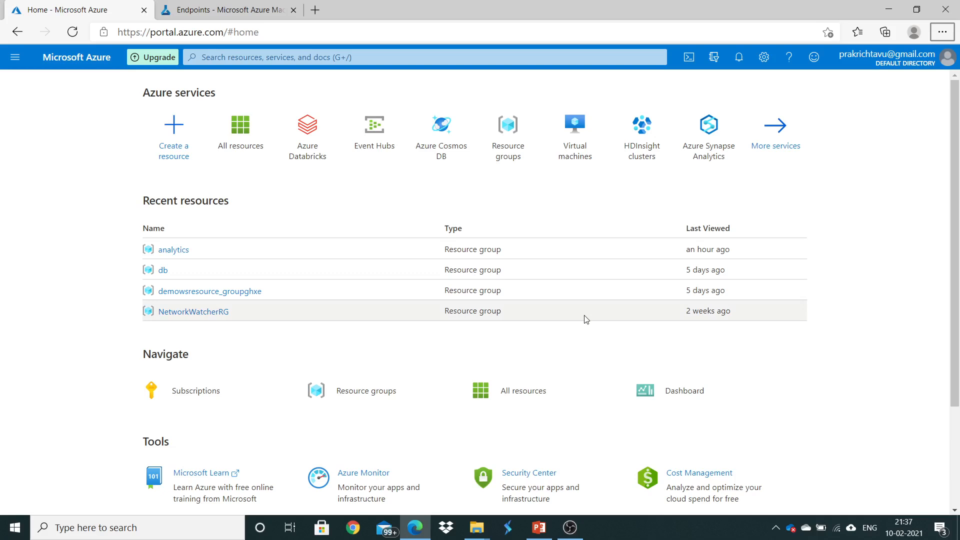
mouse_move(850, 318)
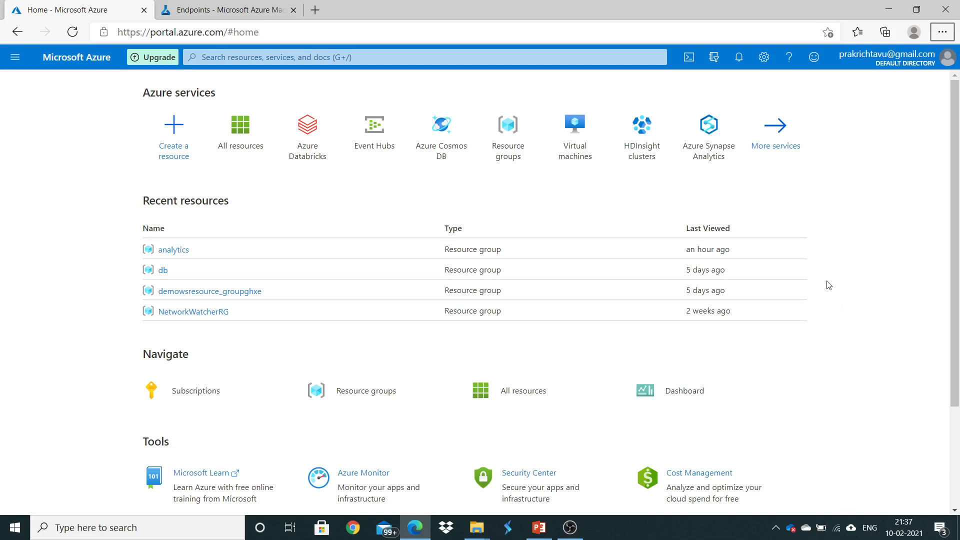
mouse_move(173, 129)
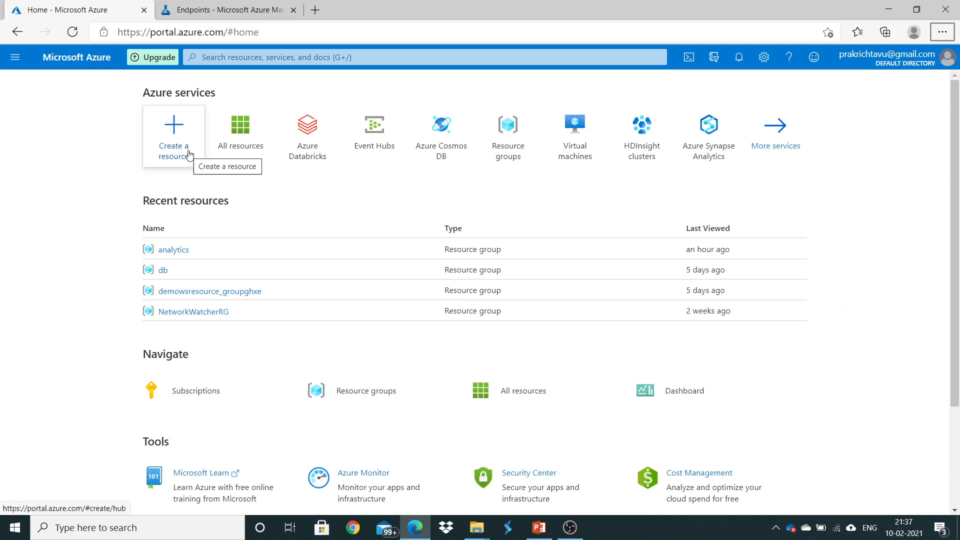
mouse_move(176, 142)
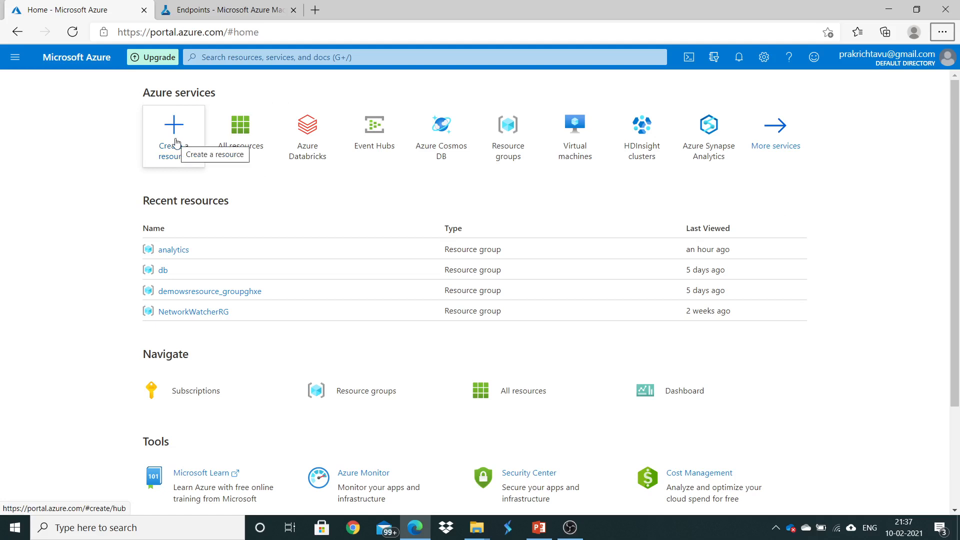
Search the Marketplace for 'machine' from Create a resource to find Machine Learning.
left_click(173, 129)
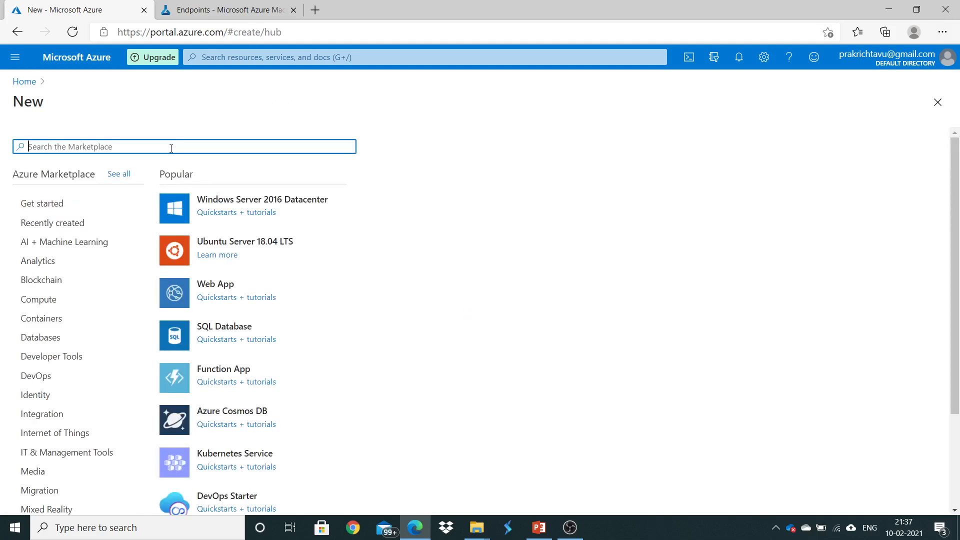
mouse_move(342, 323)
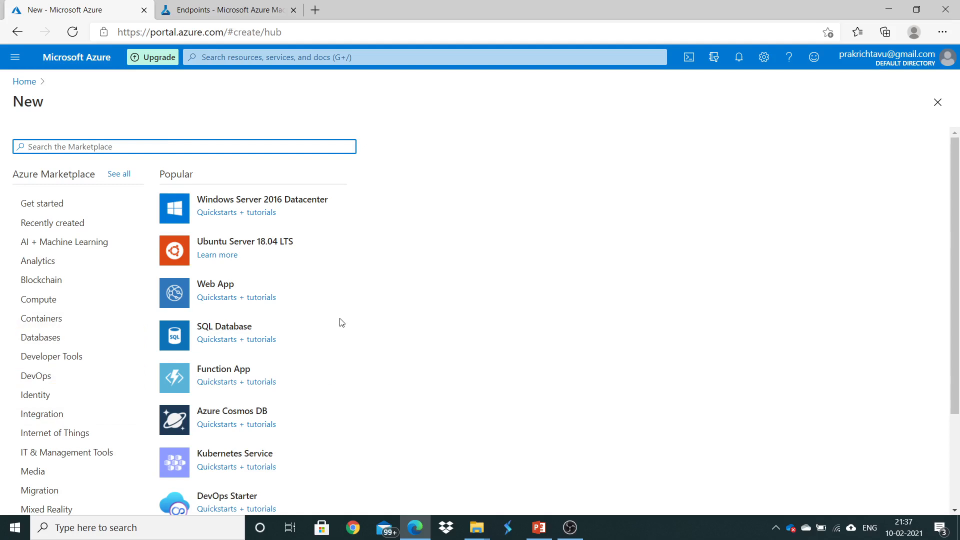
type("machine")
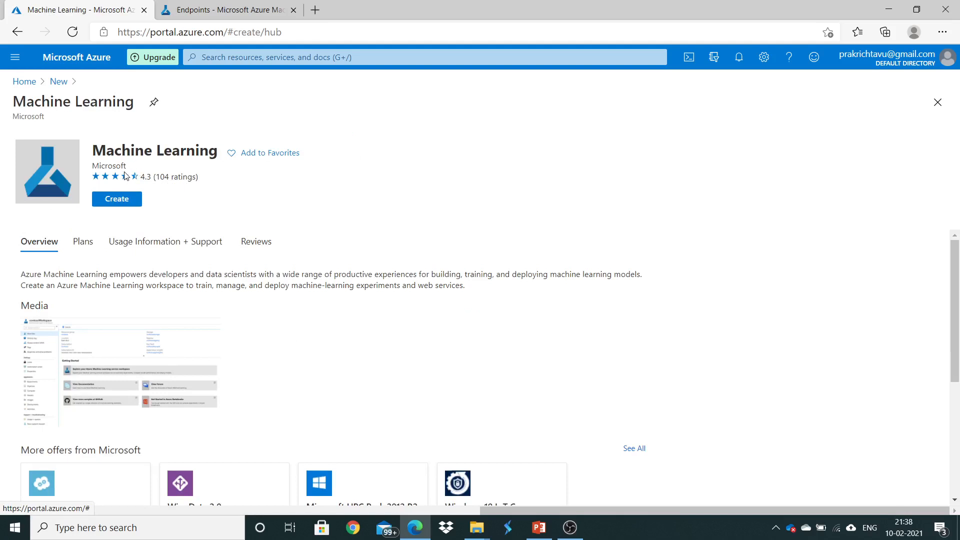
mouse_move(153, 213)
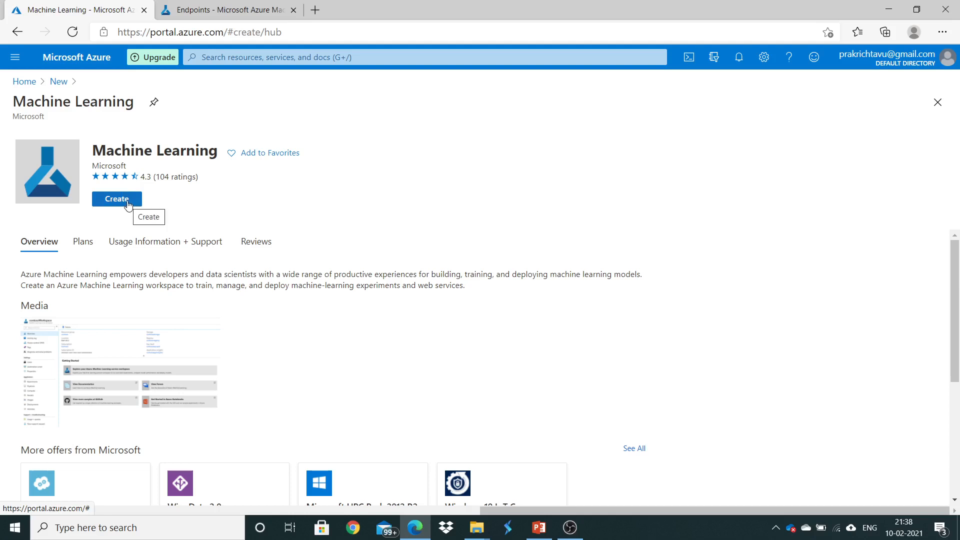
Begin creating a Machine Learning workspace, landing on the Basics form under the Free Trial subscription.
left_click(116, 199)
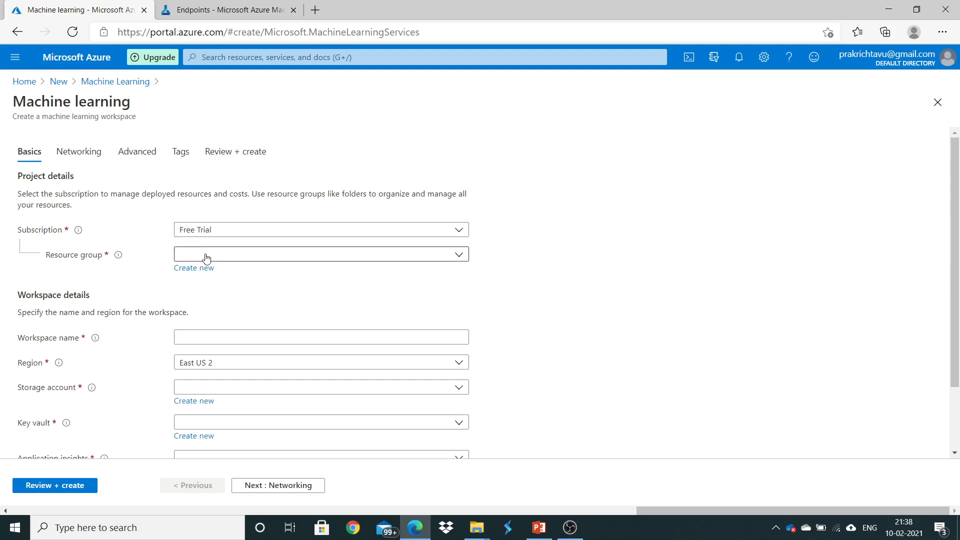
left_click(320, 254)
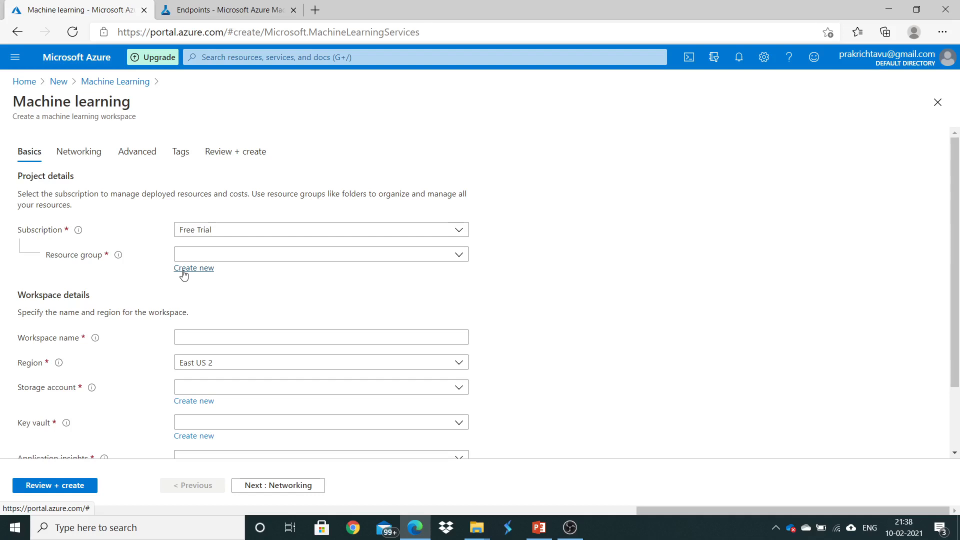
Create a new resource group named demo11 for the workspace.
left_click(193, 268)
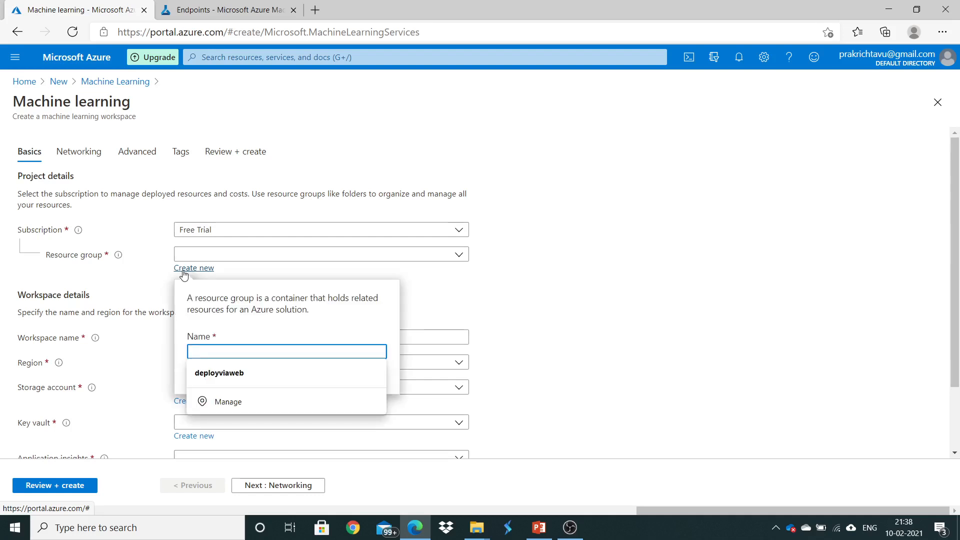
type("deployviaweb")
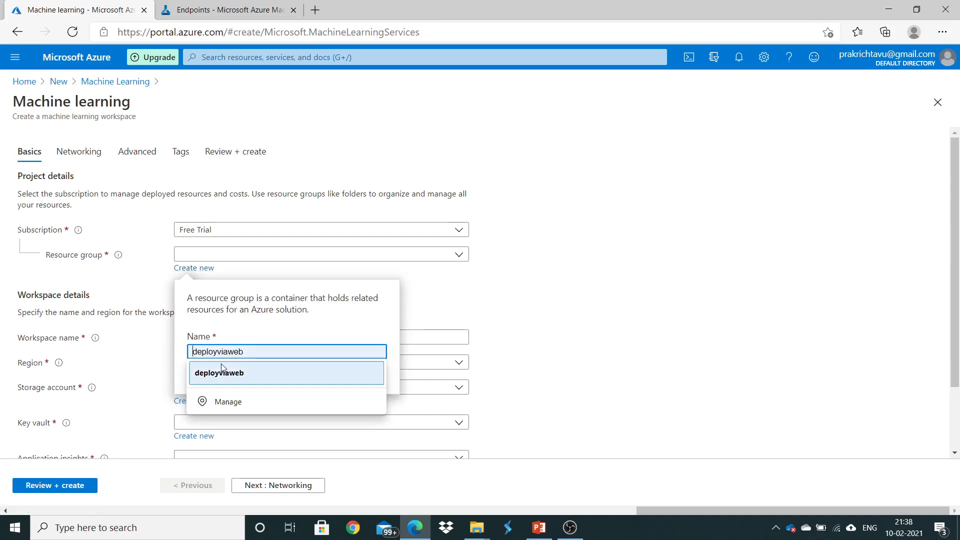
type("demo")
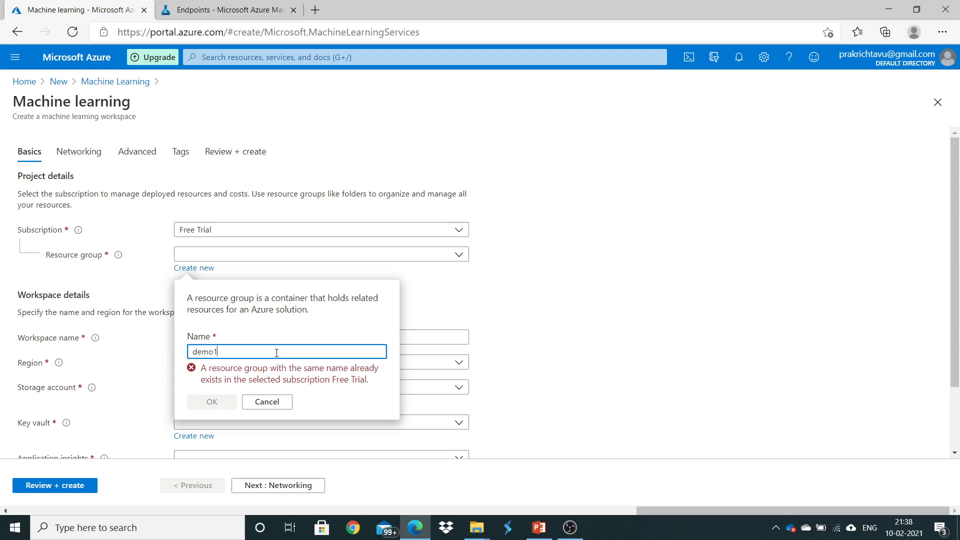
type("1")
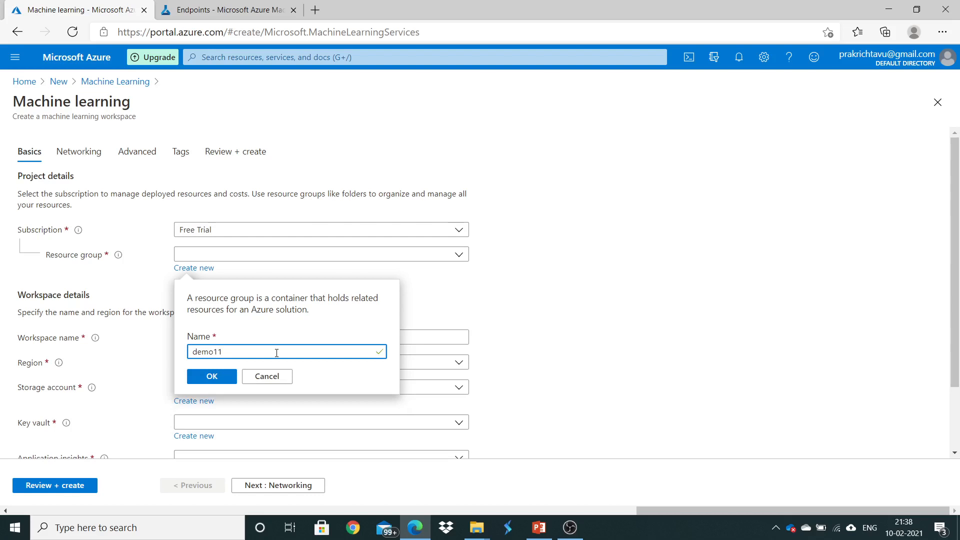
left_click(211, 376)
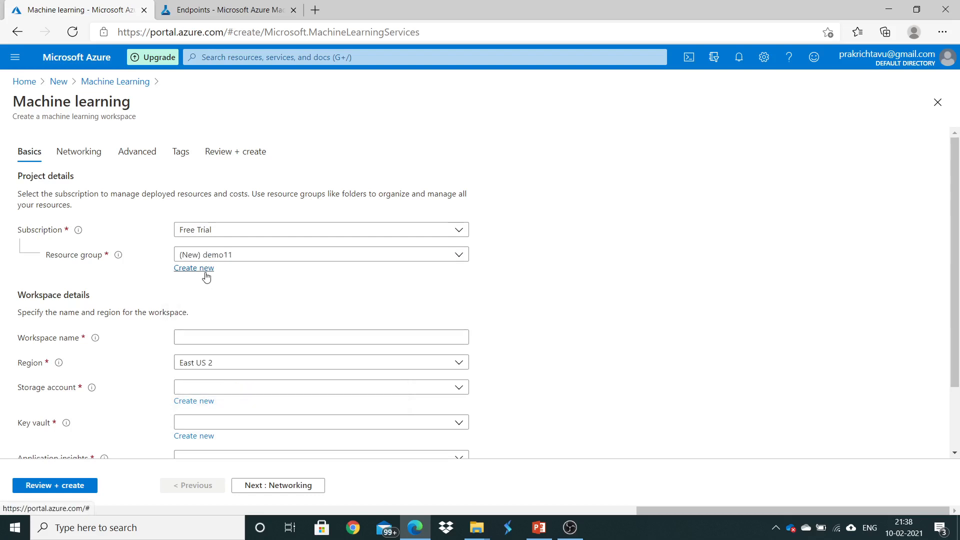
mouse_move(240, 254)
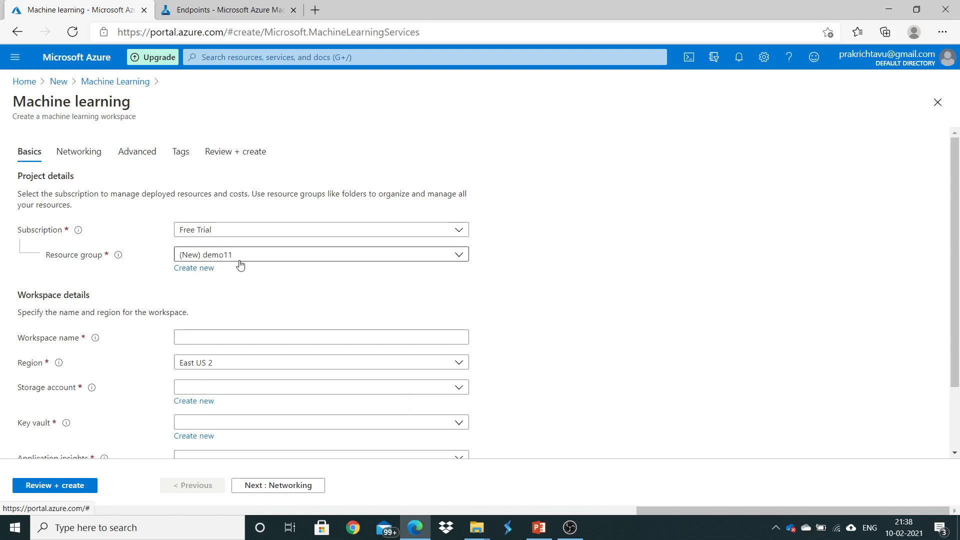
Name the workspace demomlws, letting storage account, key vault and application insights auto-fill.
left_click(320, 337)
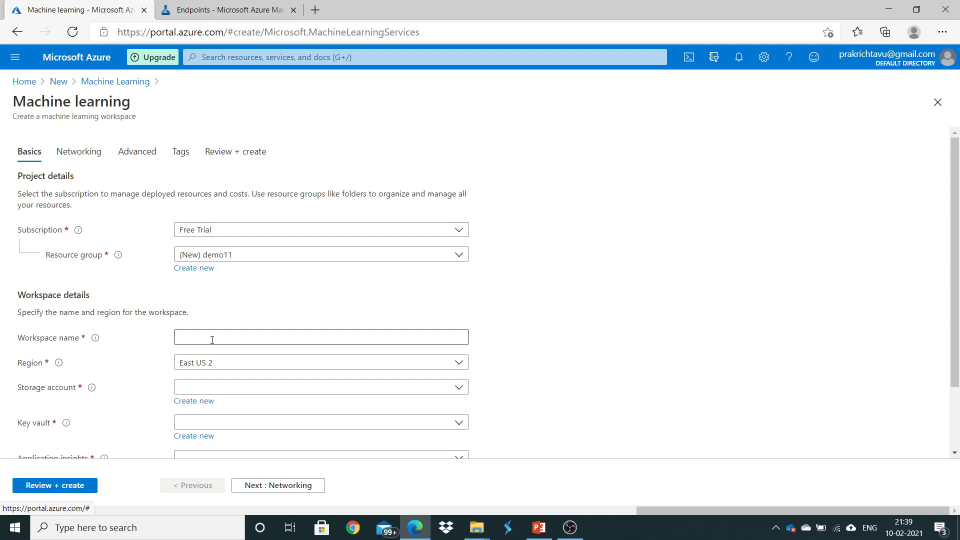
left_click(322, 337)
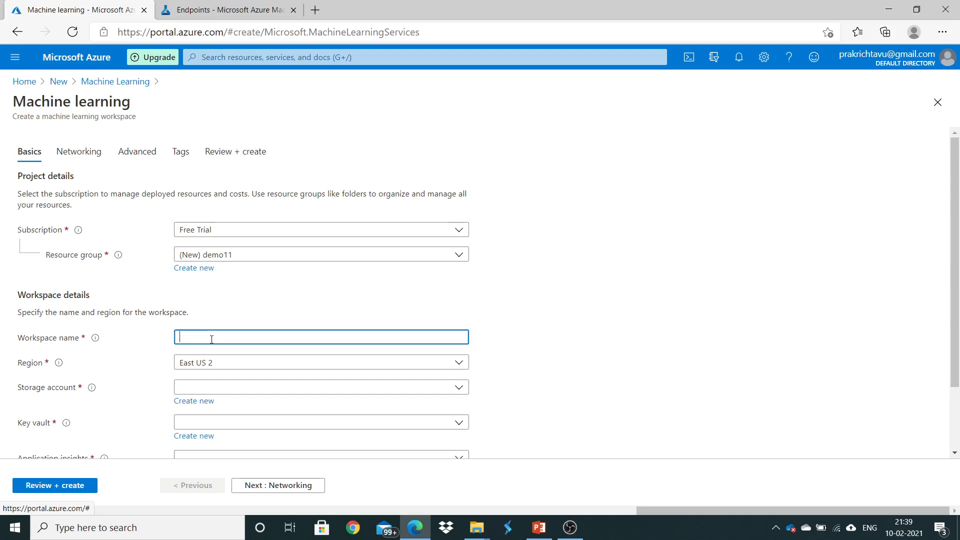
type("demomlws")
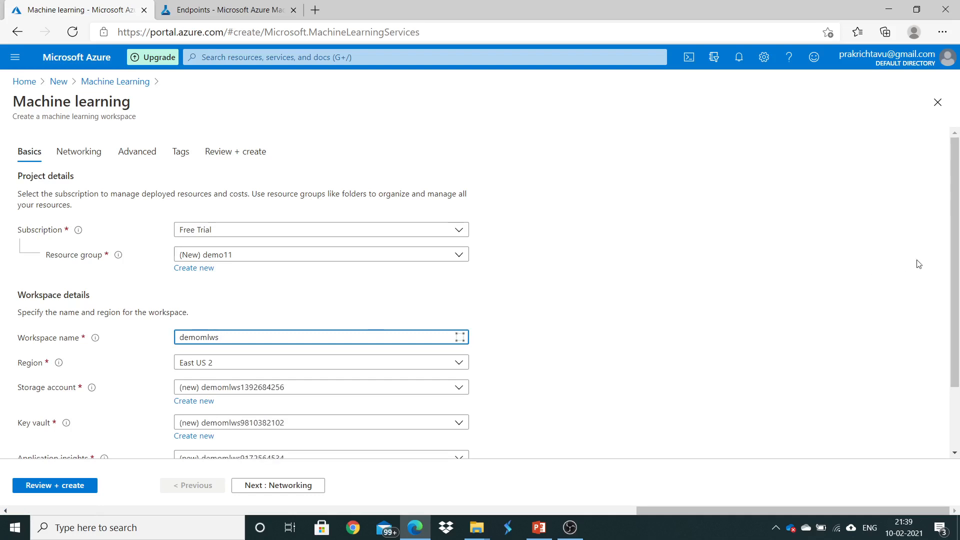
scroll("down", 3)
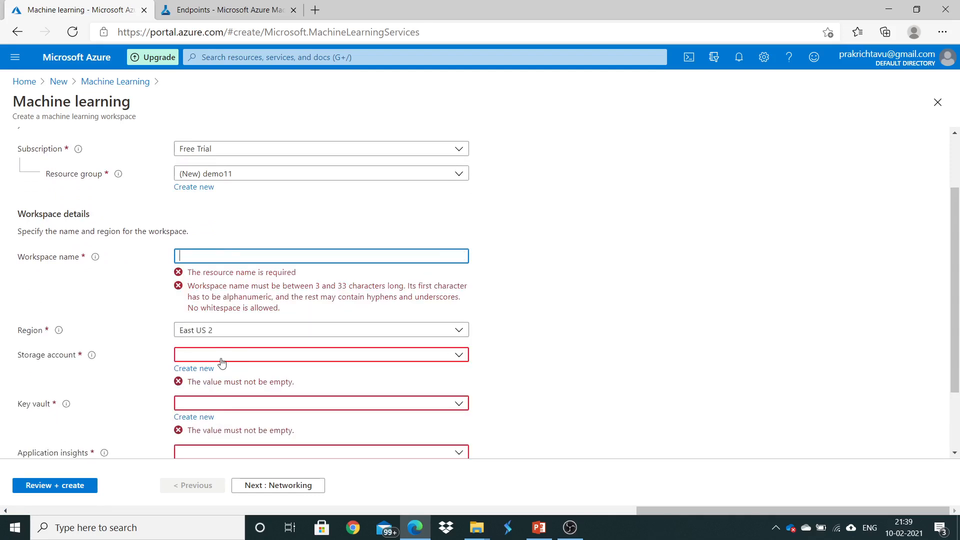
type("demomlws")
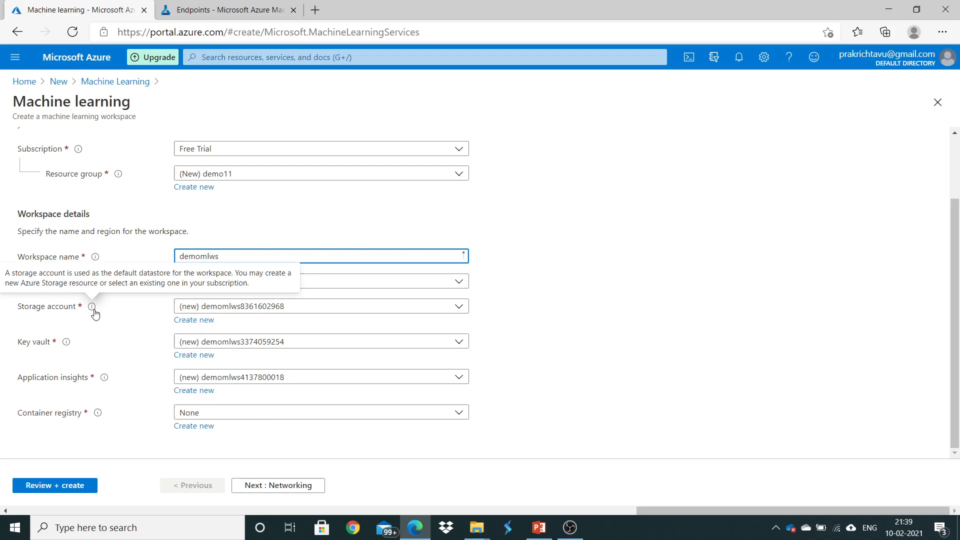
mouse_move(111, 365)
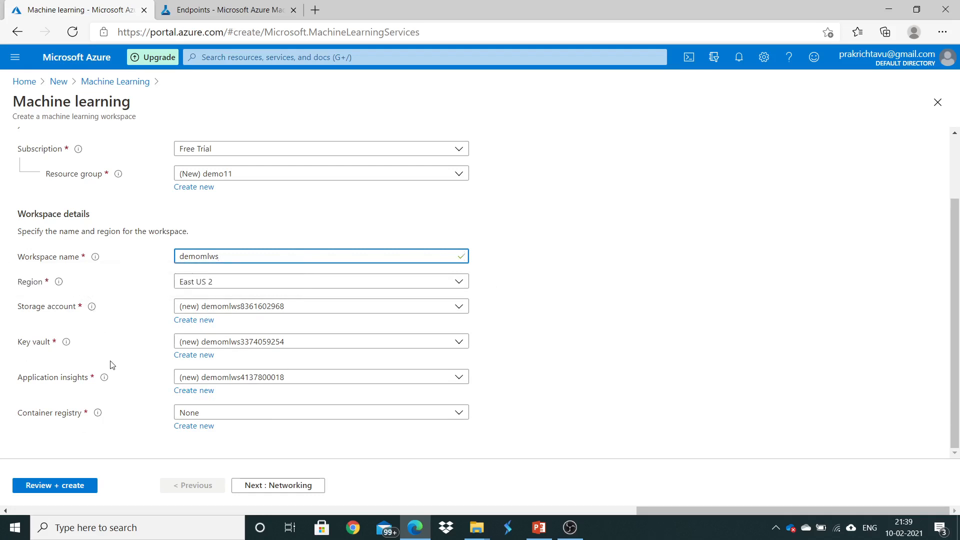
mouse_move(122, 384)
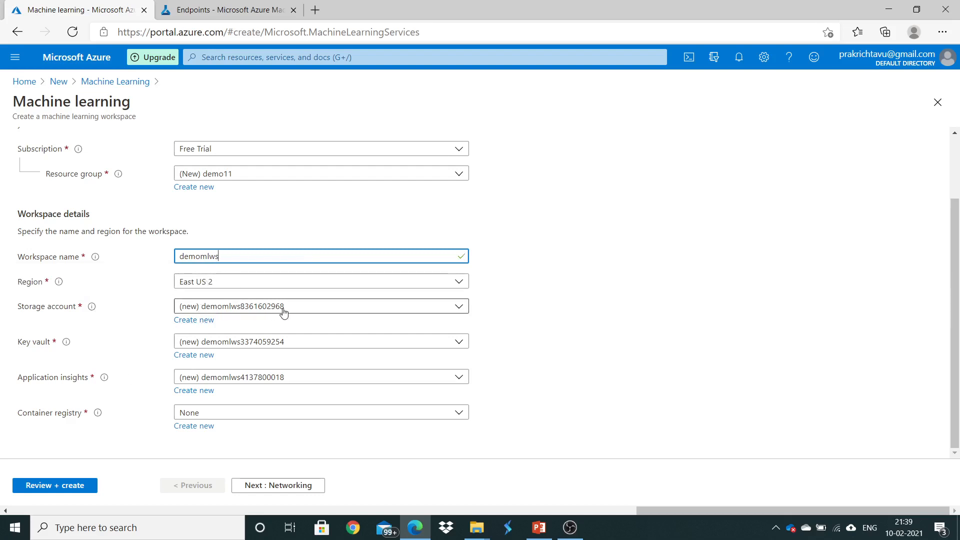
mouse_move(246, 315)
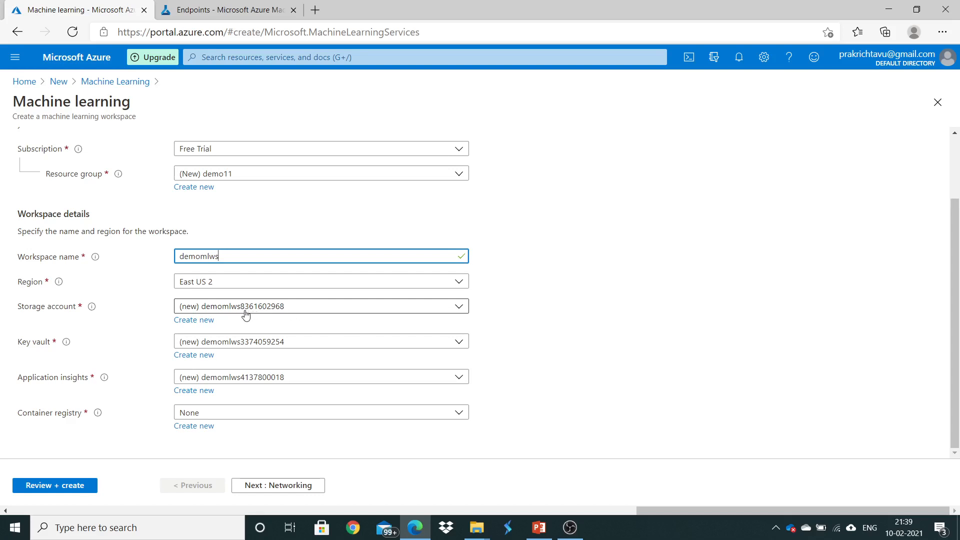
mouse_move(245, 316)
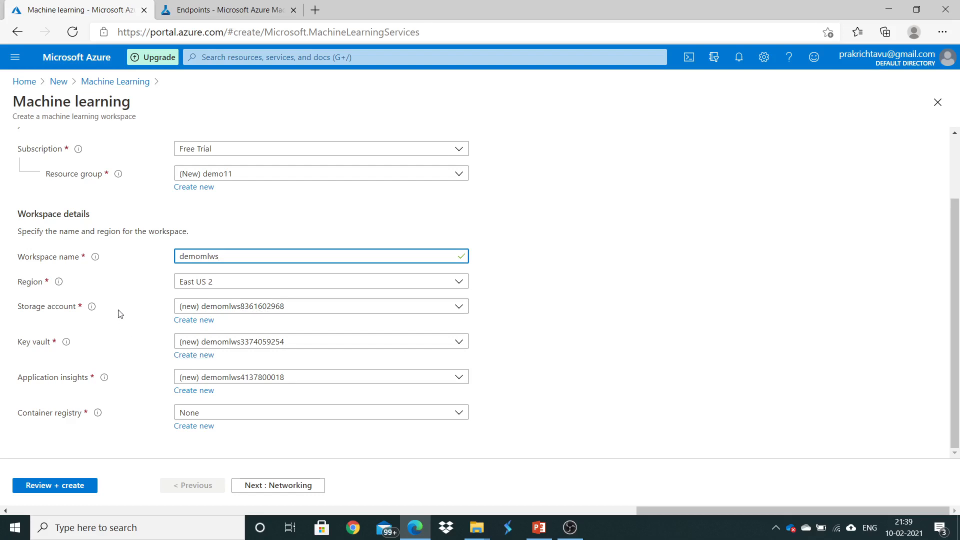
mouse_move(234, 316)
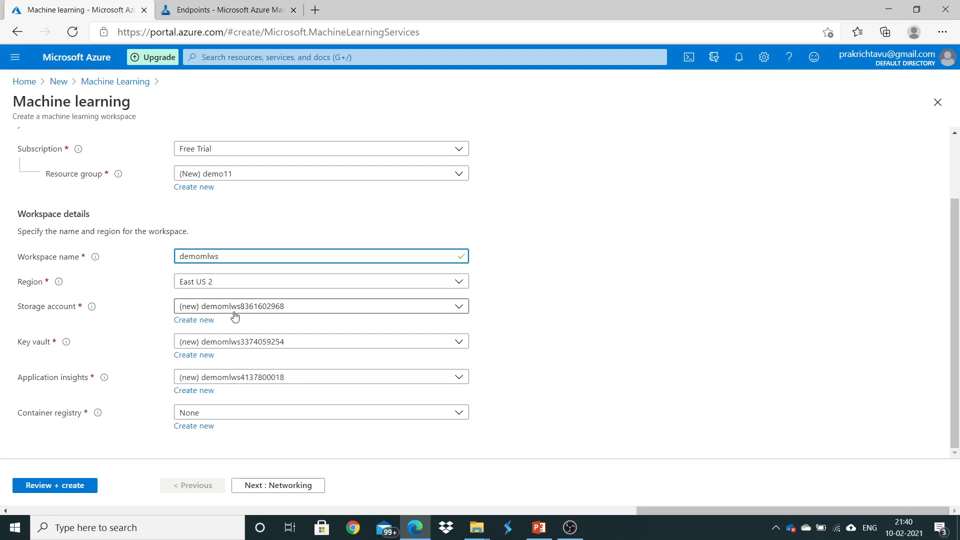
mouse_move(193, 320)
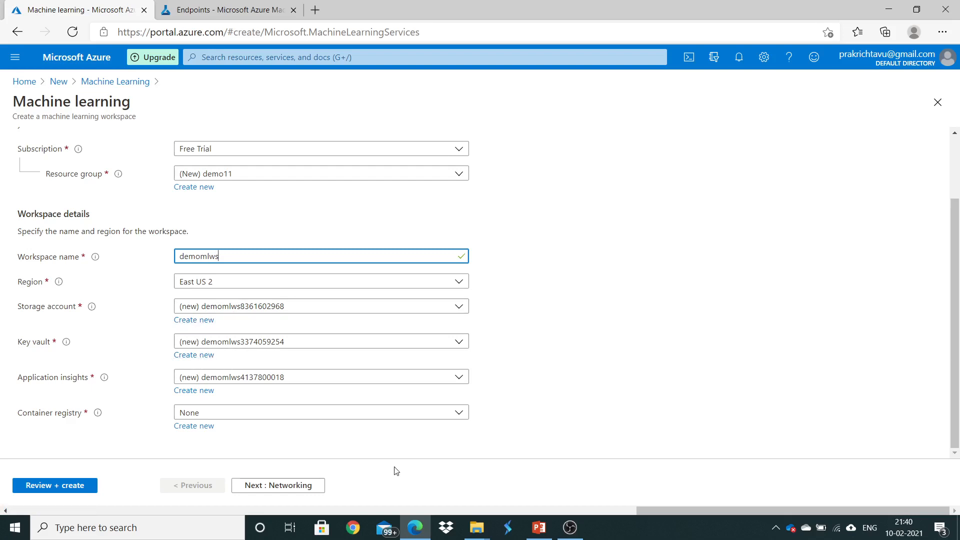
mouse_move(337, 301)
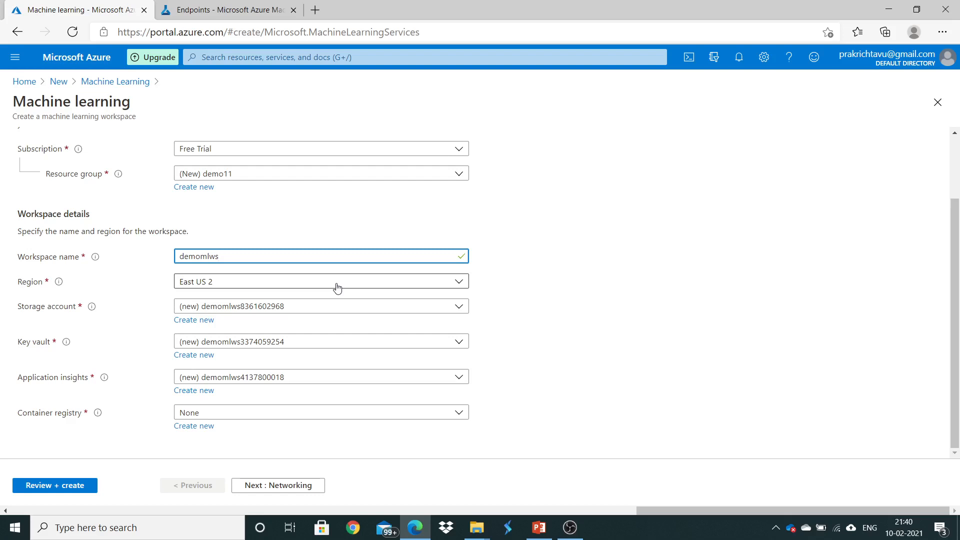
left_click(321, 281)
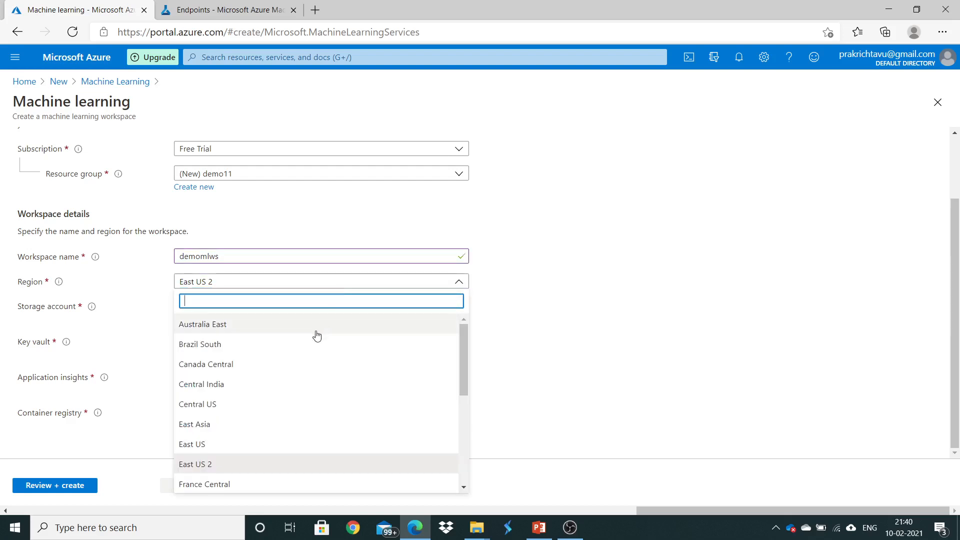
mouse_move(304, 384)
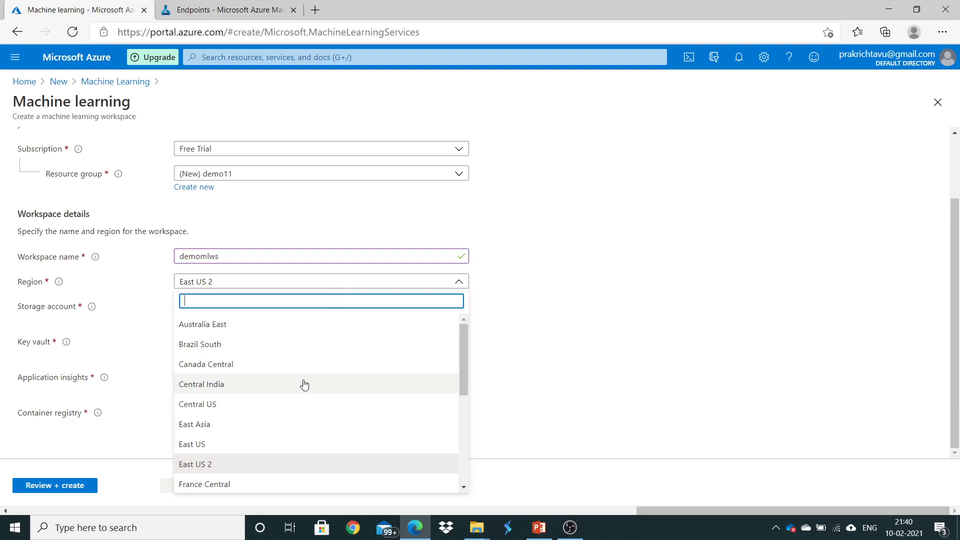
mouse_move(271, 436)
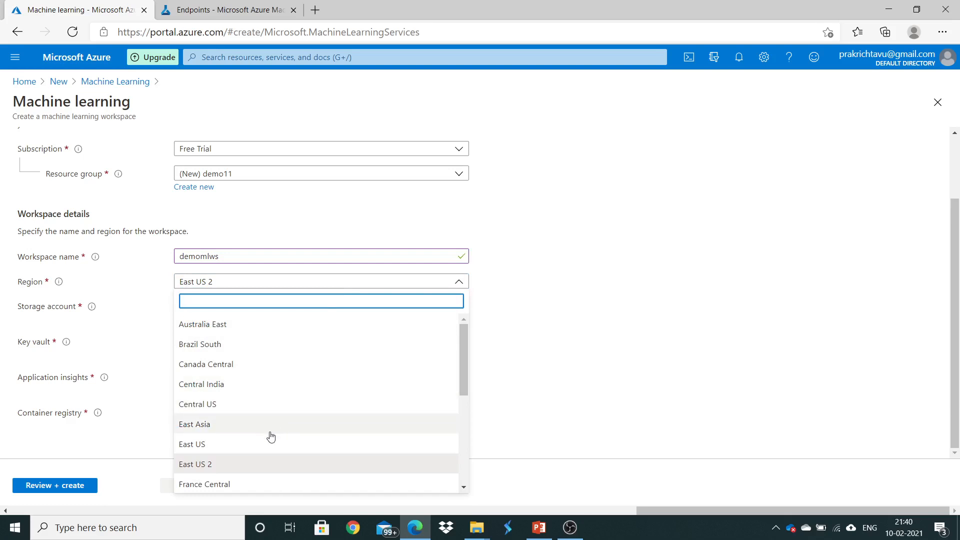
mouse_move(261, 465)
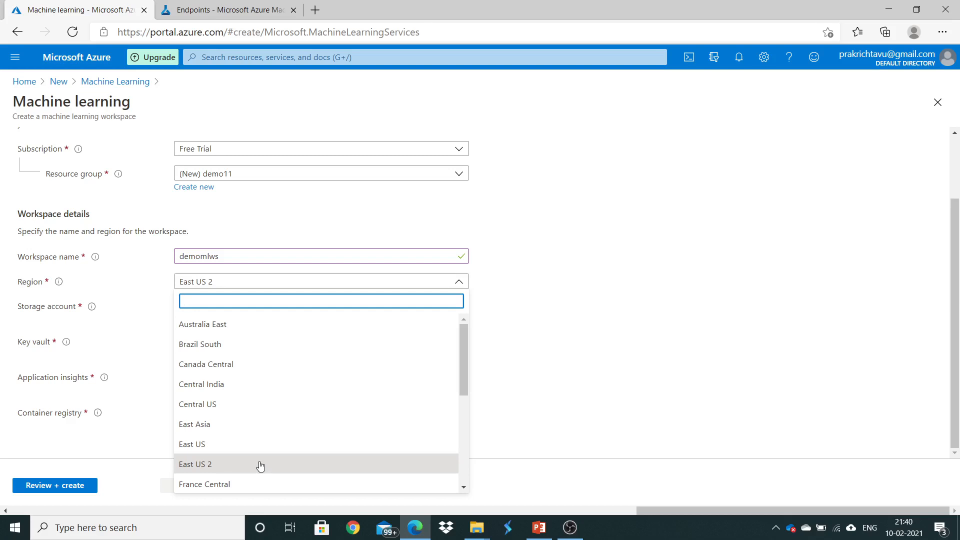
left_click(195, 464)
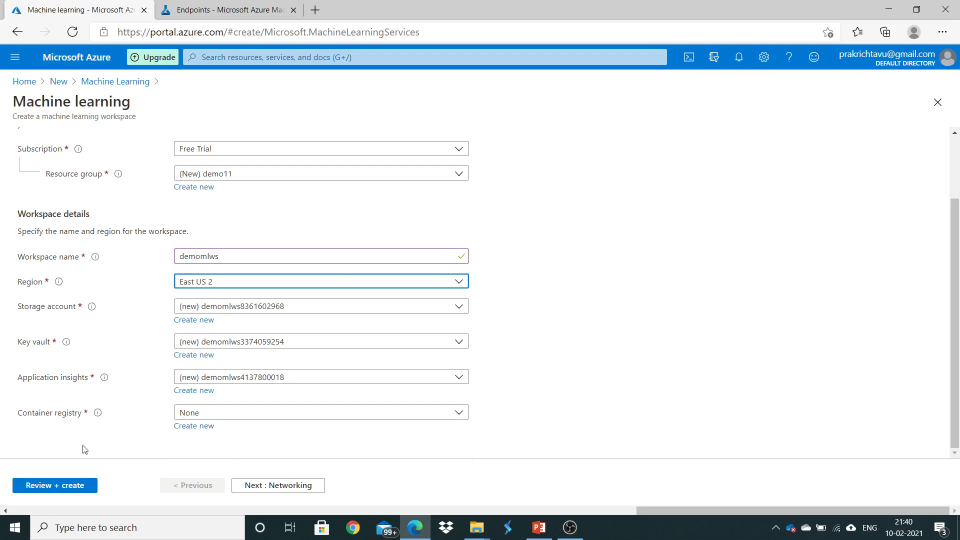
On Networking, try private endpoint then keep Public endpoint (all networks) connectivity.
left_click(277, 485)
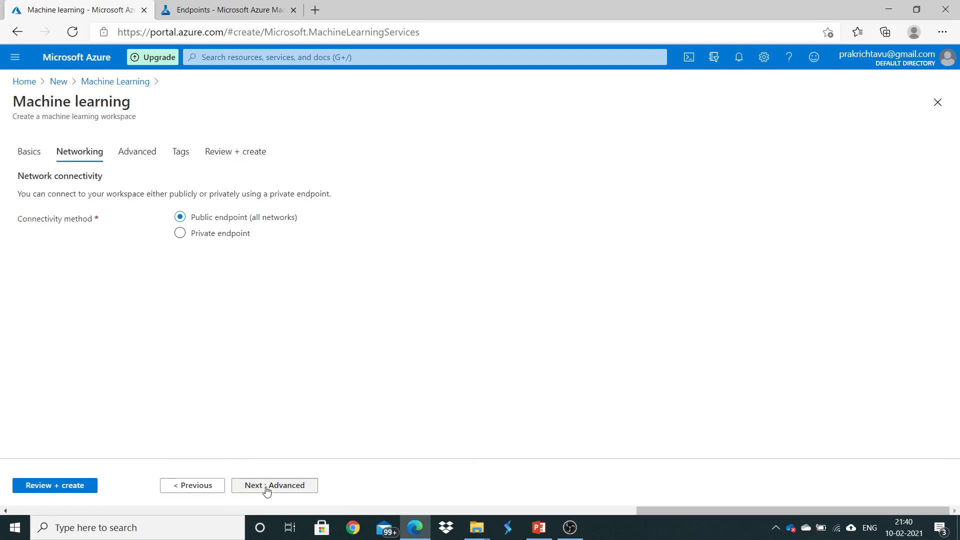
mouse_move(212, 315)
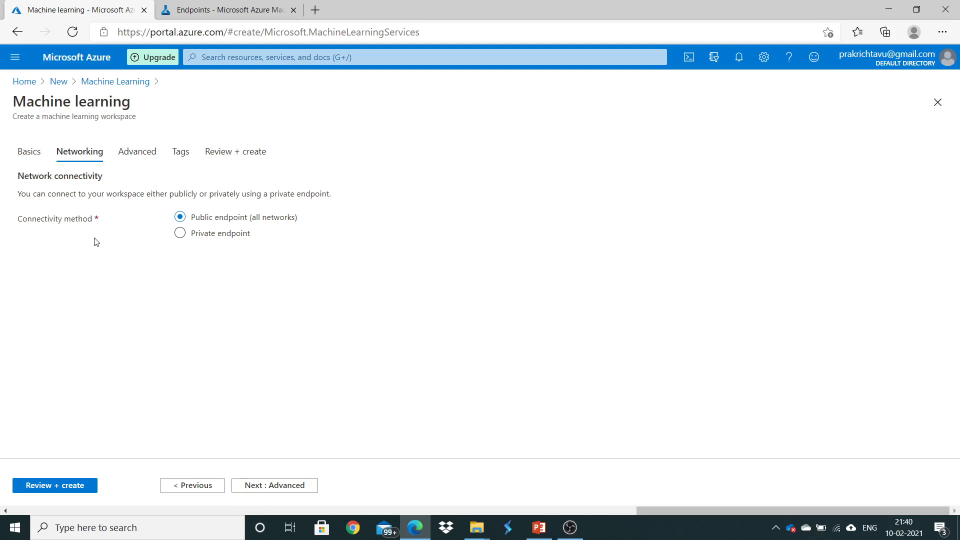
mouse_move(231, 226)
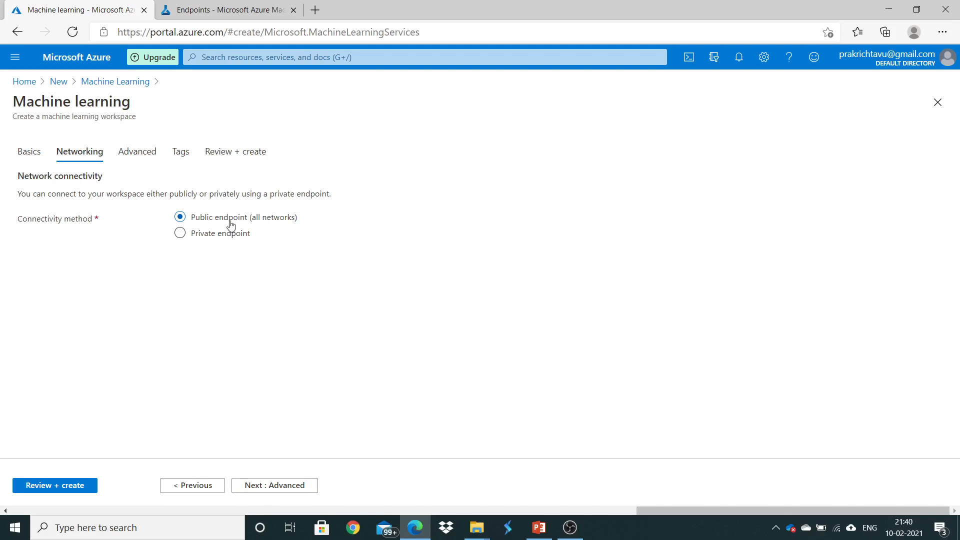
mouse_move(141, 219)
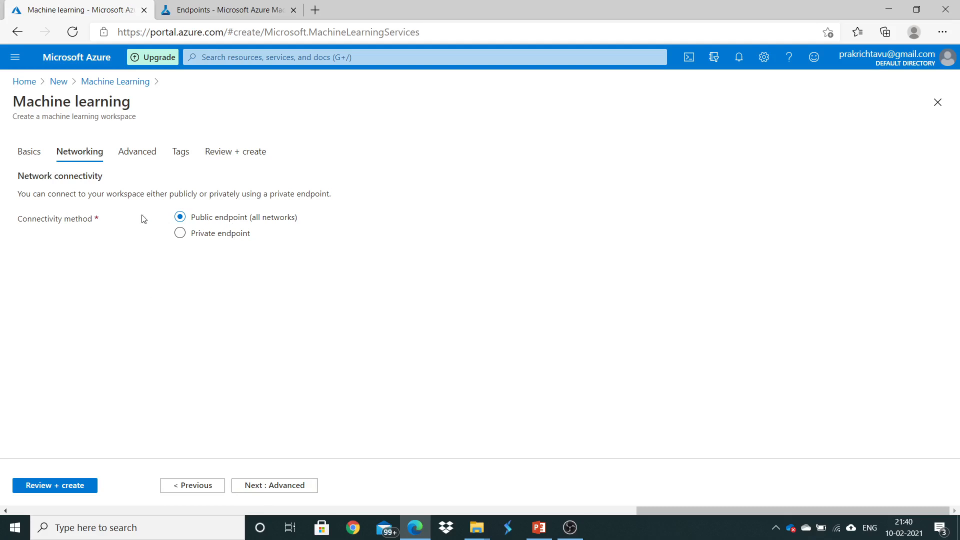
mouse_move(147, 205)
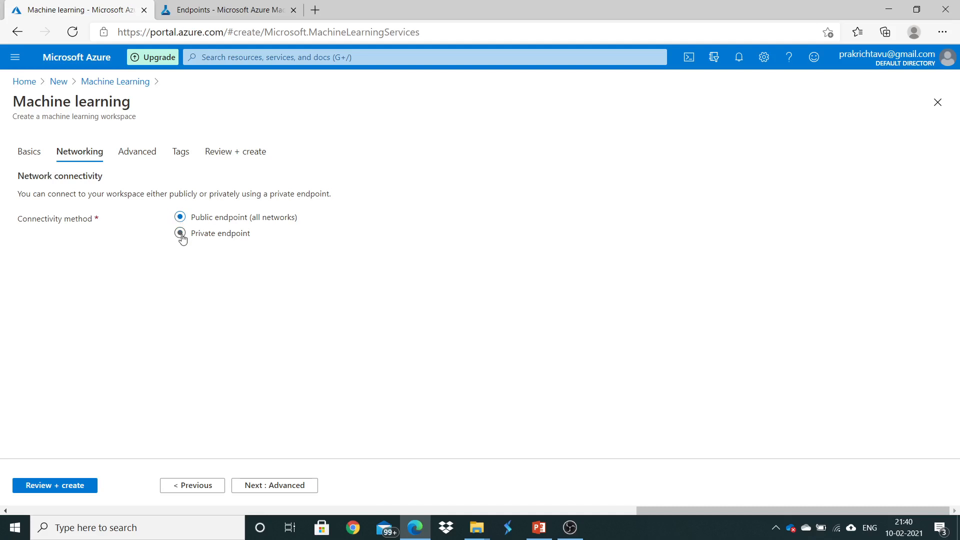
left_click(180, 234)
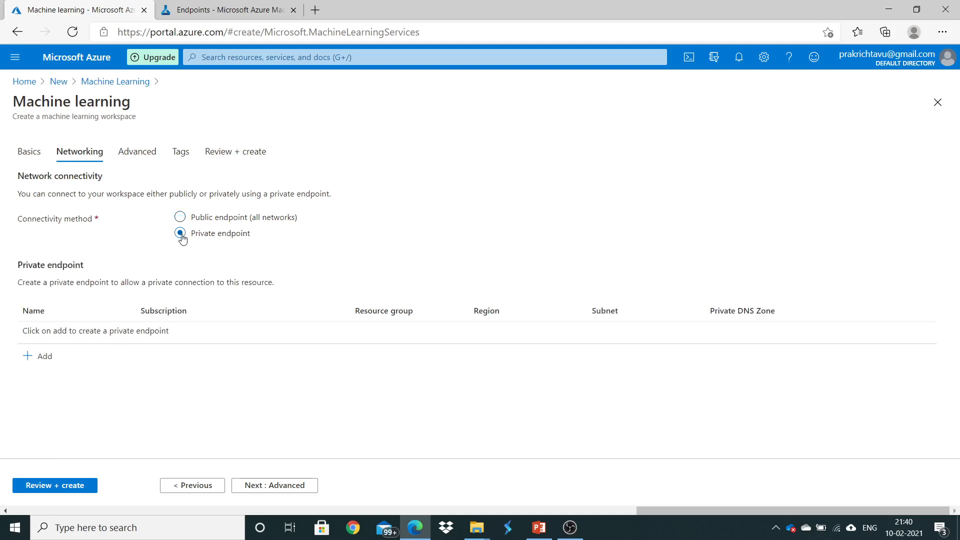
left_click(180, 233)
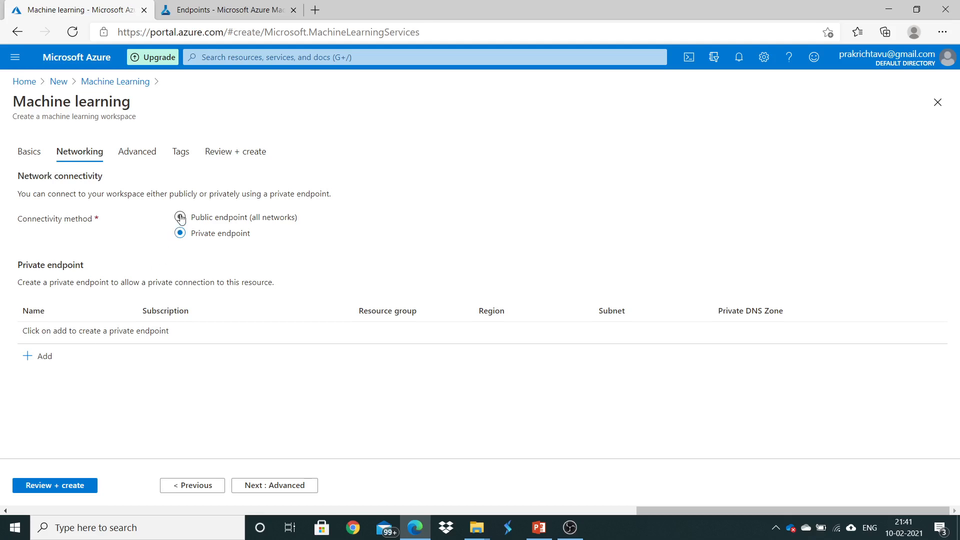
left_click(180, 218)
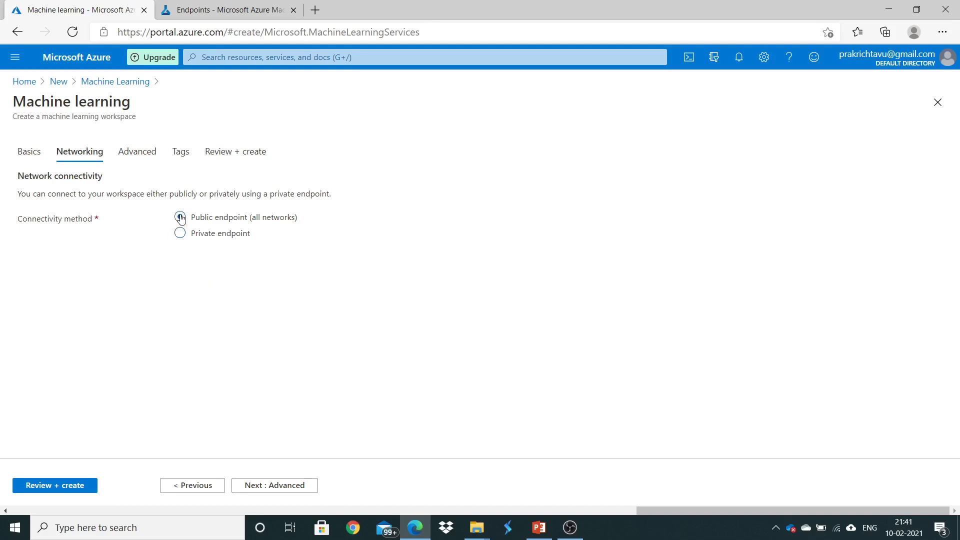
left_click(179, 217)
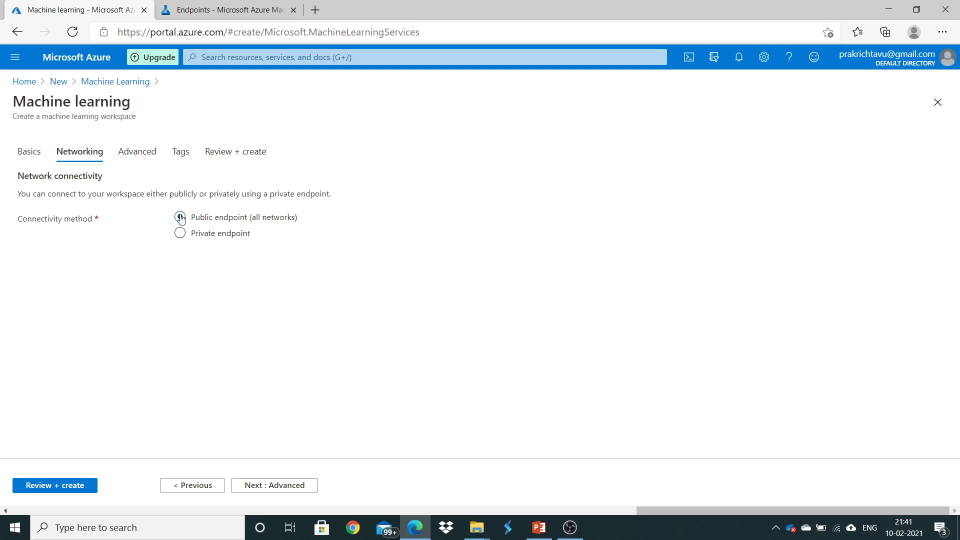
left_click(179, 217)
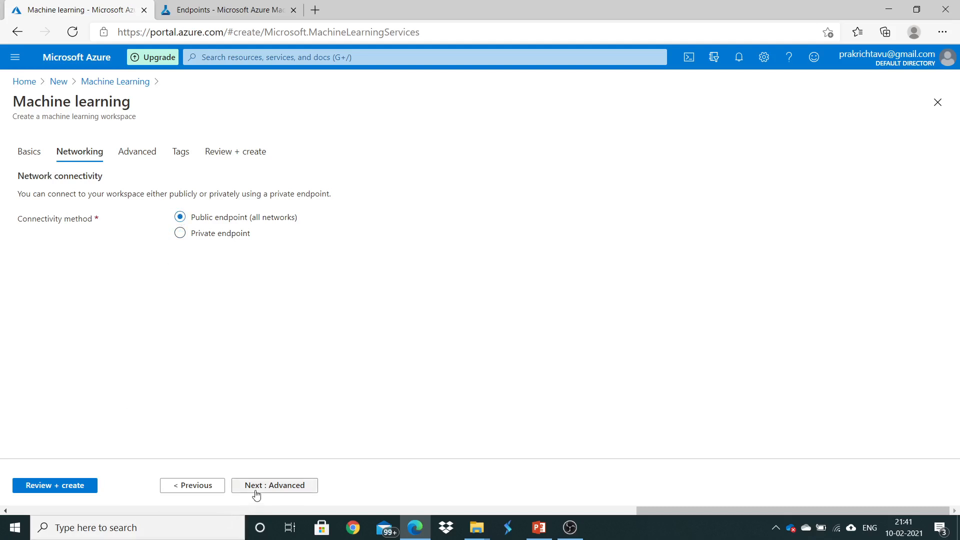
On Advanced, try customer-managed keys then keep Microsoft-managed encryption, and continue to Tags.
left_click(274, 485)
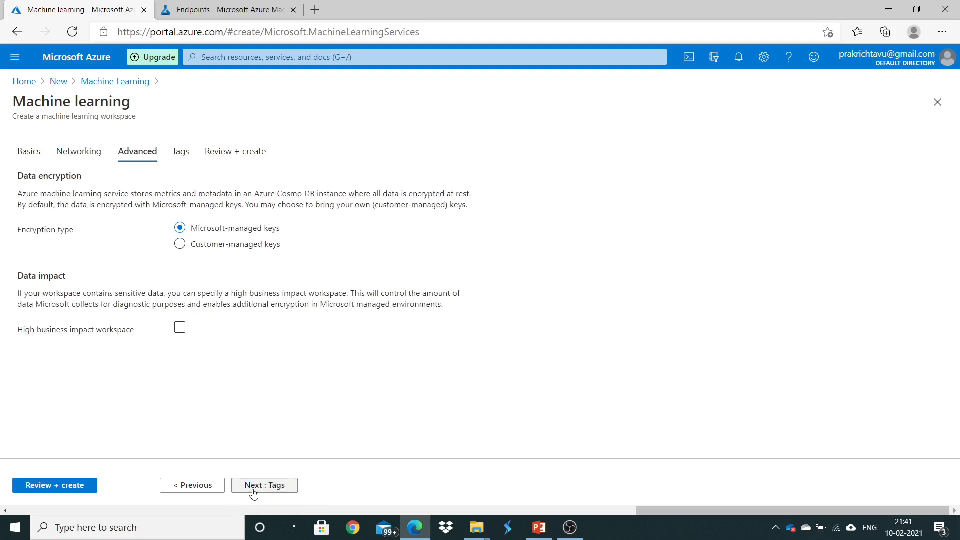
mouse_move(255, 279)
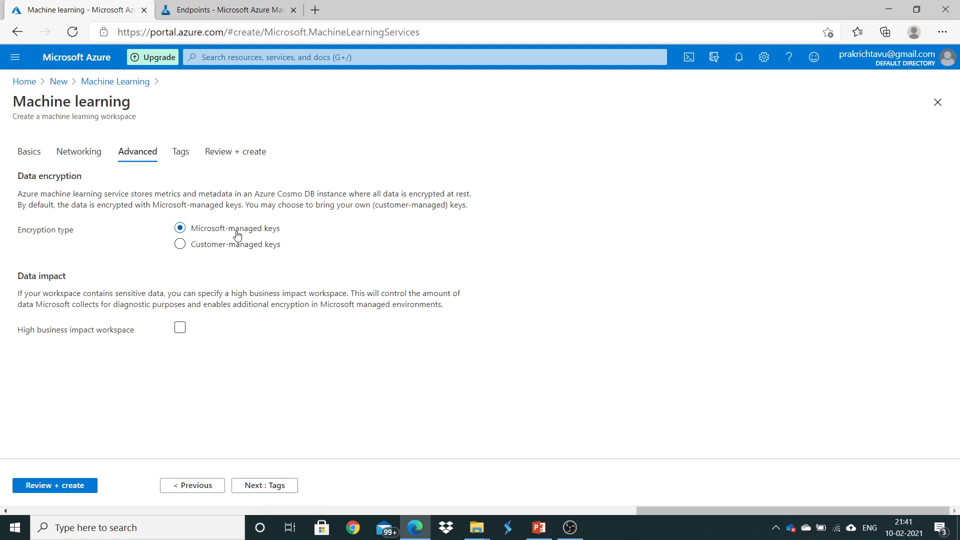
mouse_move(238, 256)
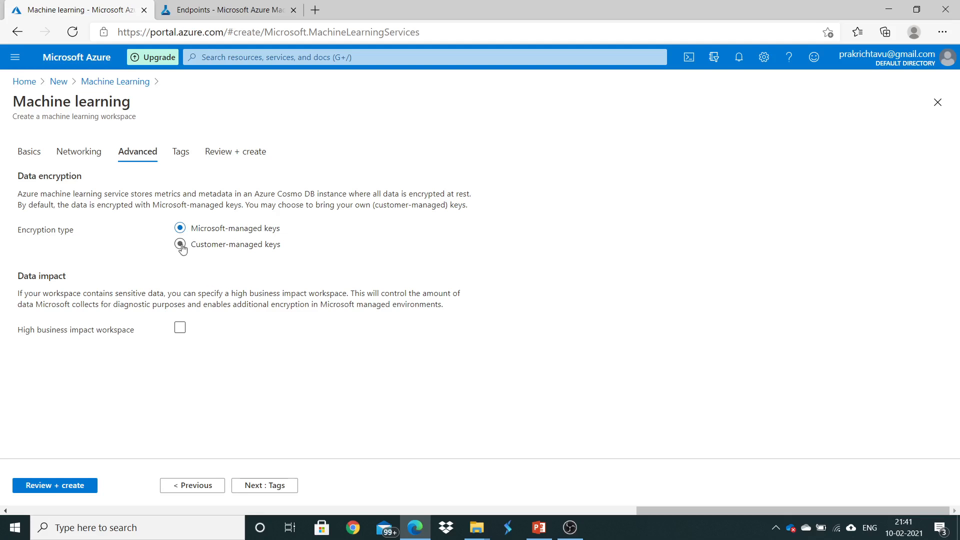
left_click(180, 245)
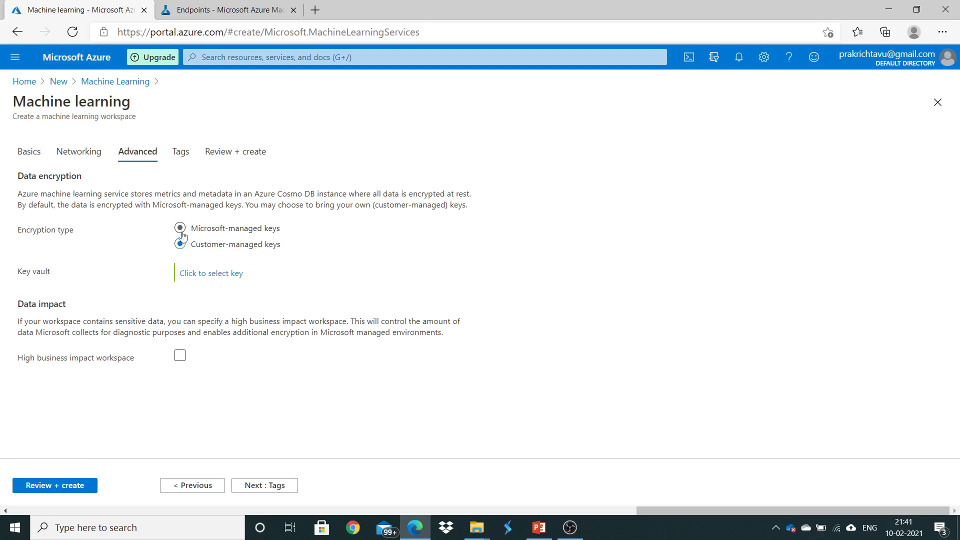
left_click(180, 245)
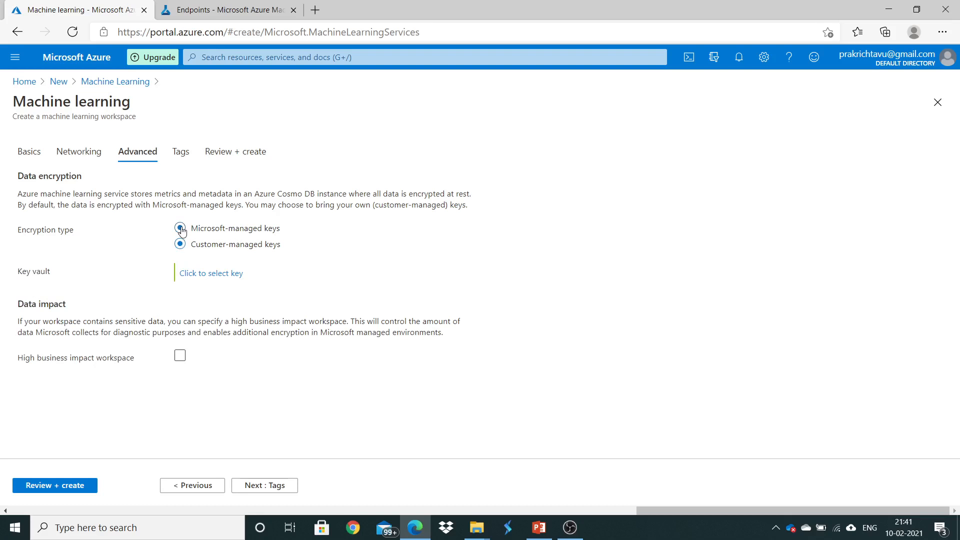
left_click(180, 228)
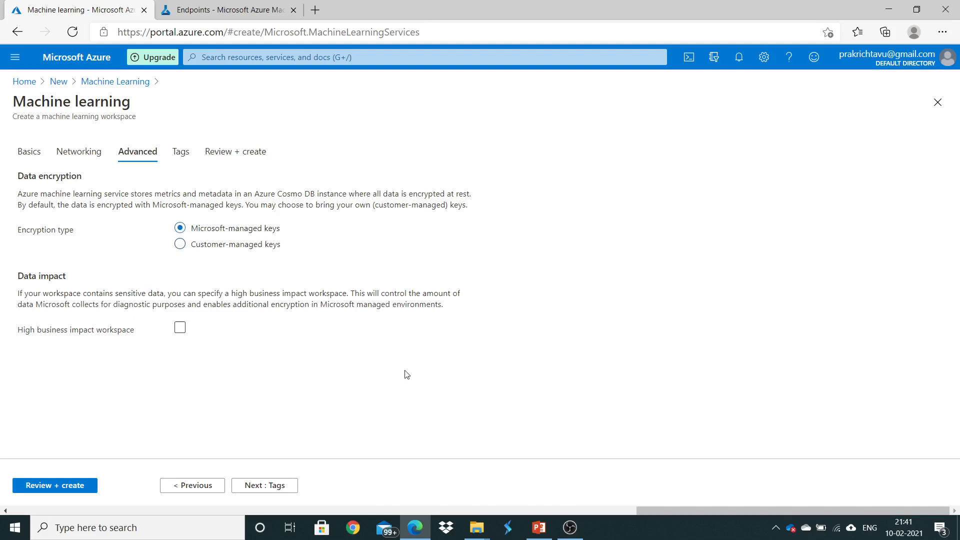
mouse_move(276, 472)
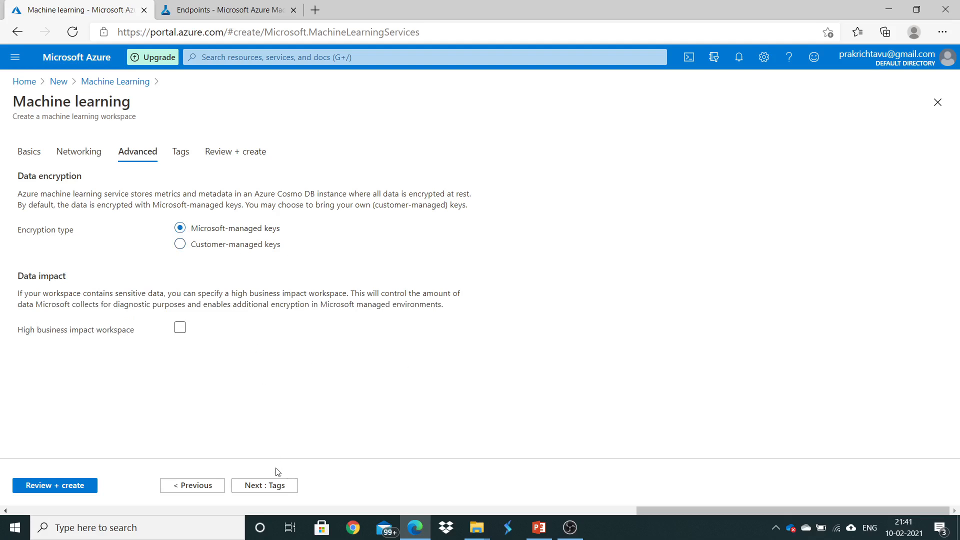
left_click(264, 486)
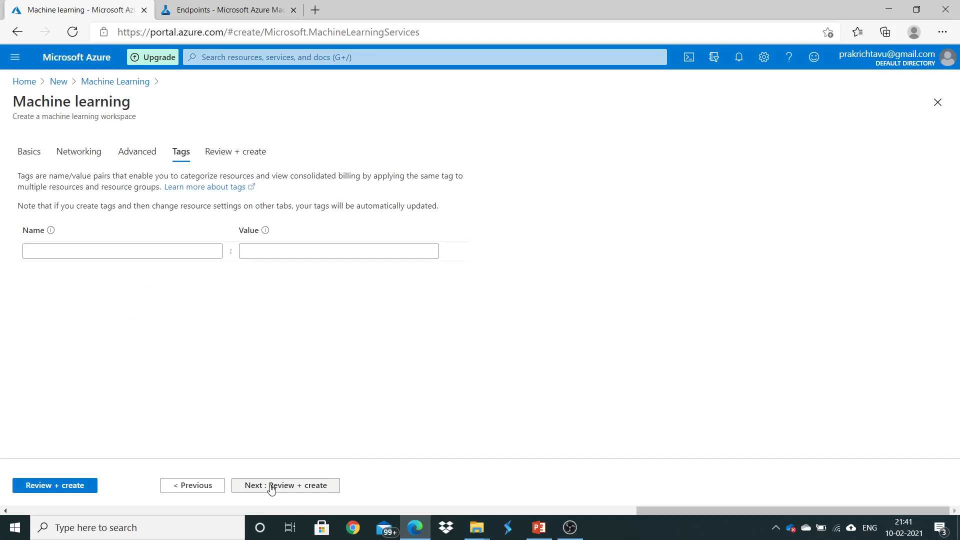
left_click(122, 250)
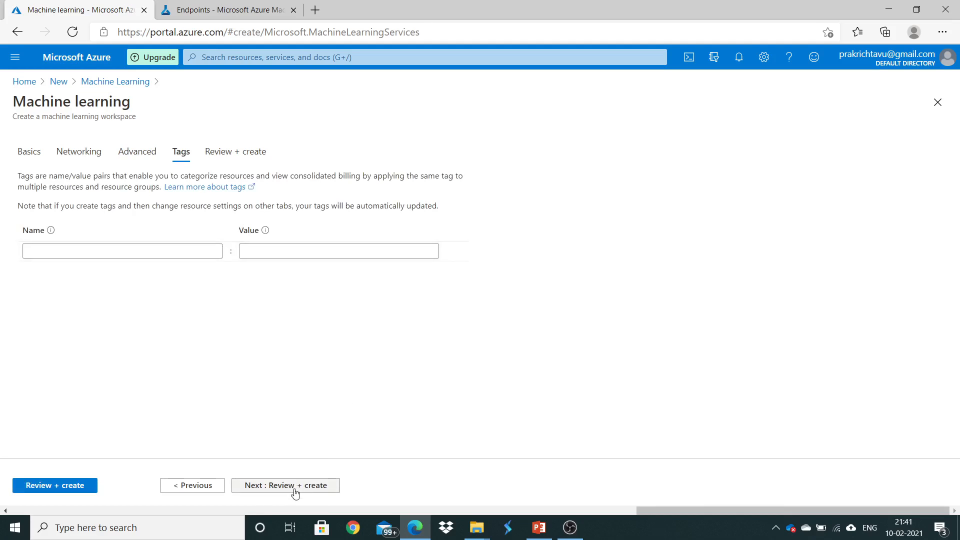
Proceed to Review + create and let validation pass for the demomlws workspace.
left_click(285, 485)
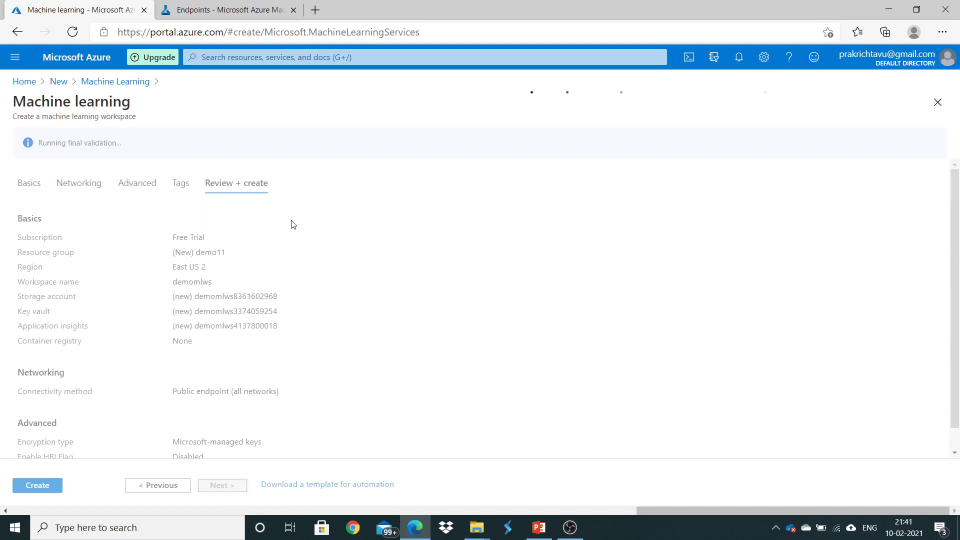
mouse_move(256, 223)
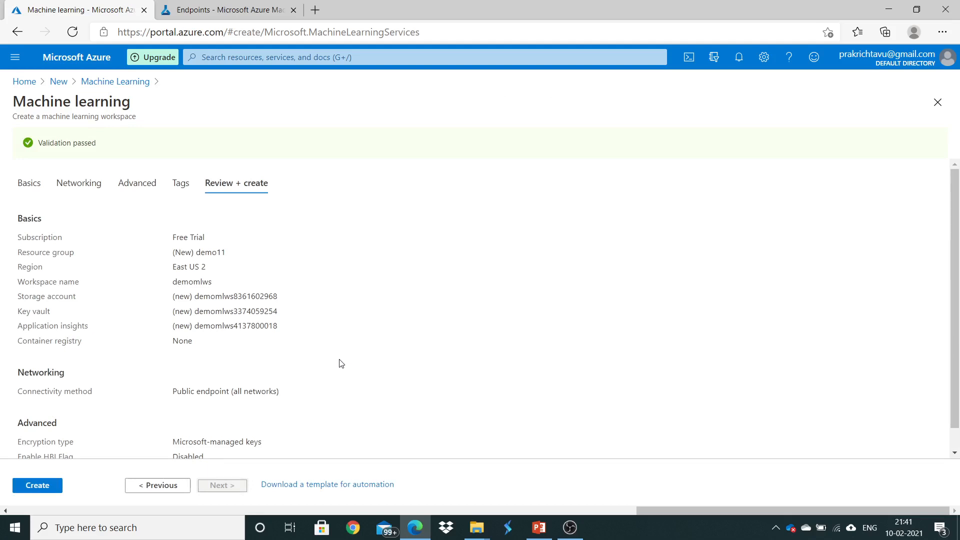
mouse_move(112, 154)
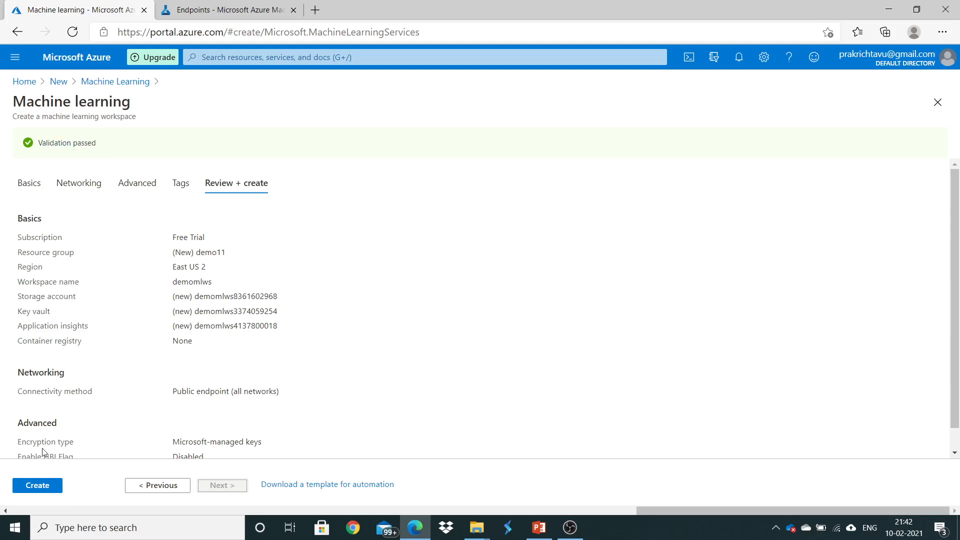
mouse_move(34, 490)
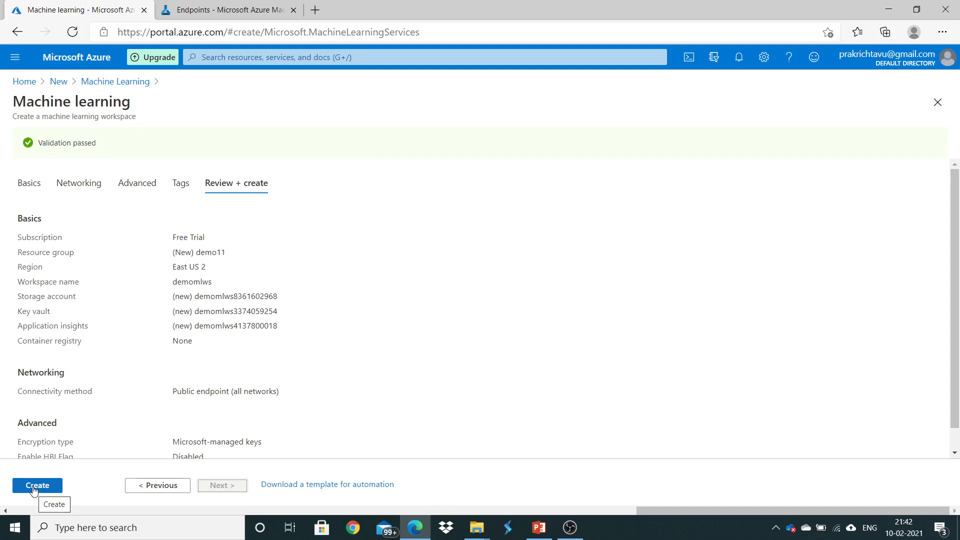
Submit the demomlws deployment and open its progress from the submission notification.
left_click(37, 485)
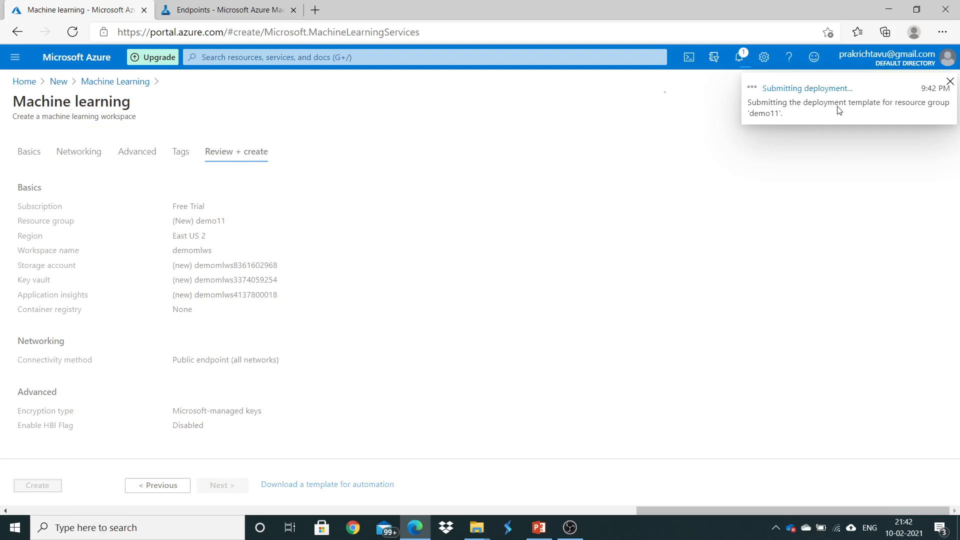
left_click(37, 485)
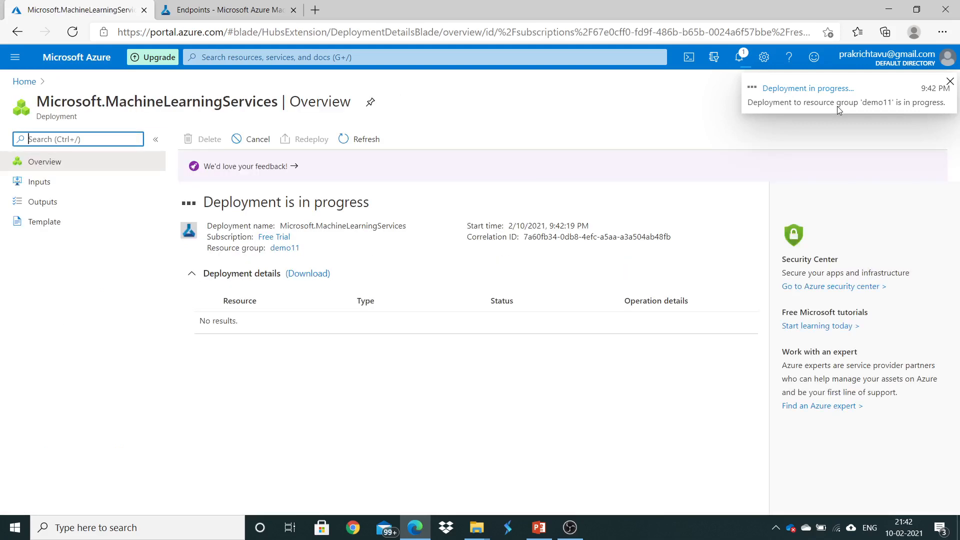
Dismiss the deployment notification and wait on the deployment Overview.
left_click(950, 81)
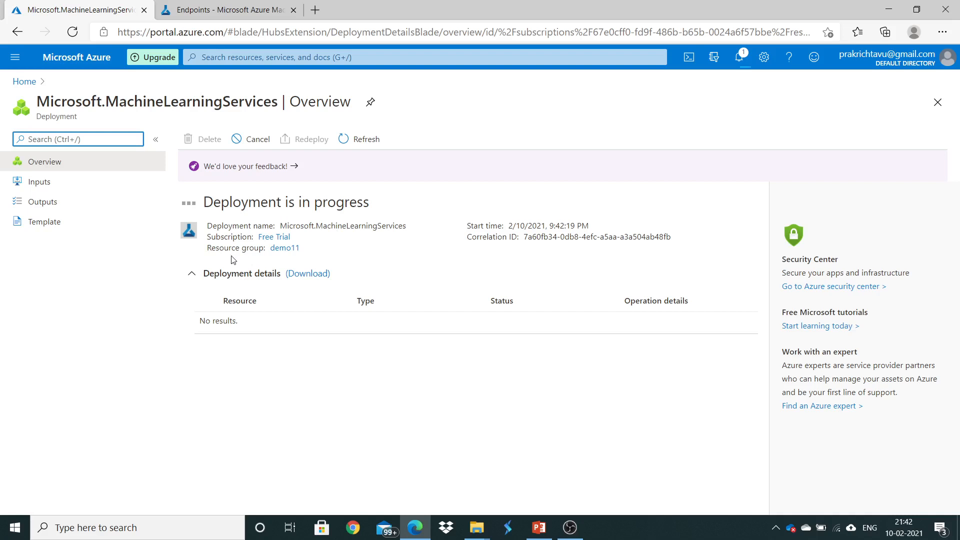
mouse_move(289, 257)
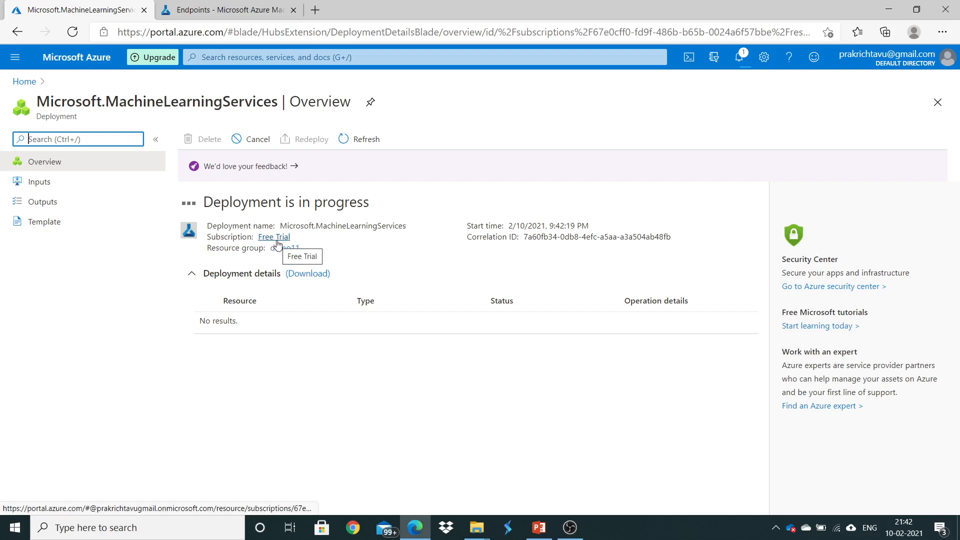
mouse_move(386, 218)
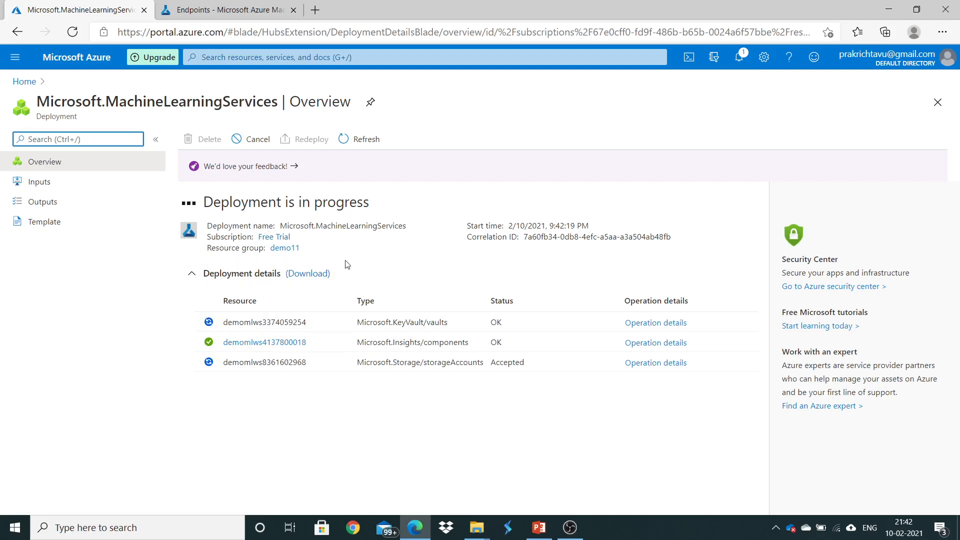
mouse_move(317, 257)
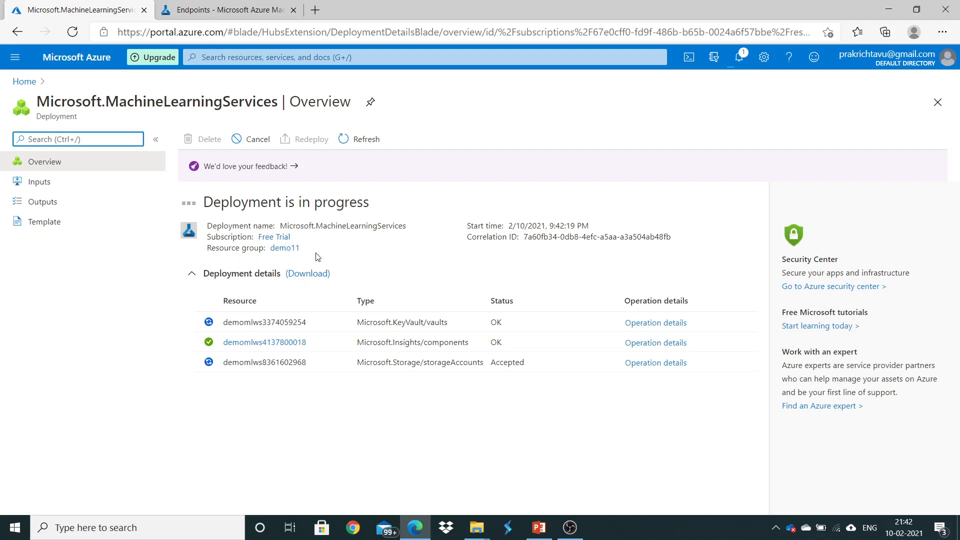
mouse_move(284, 247)
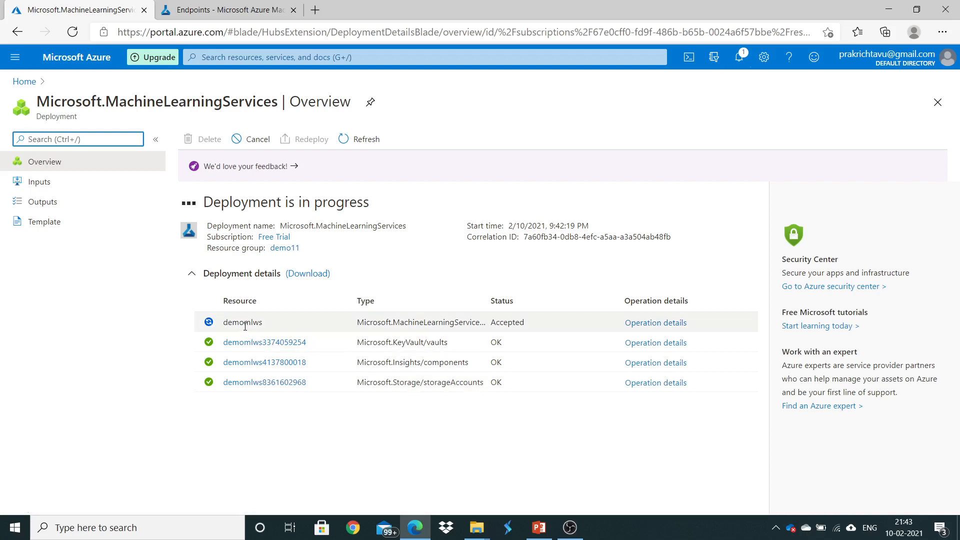
mouse_move(256, 331)
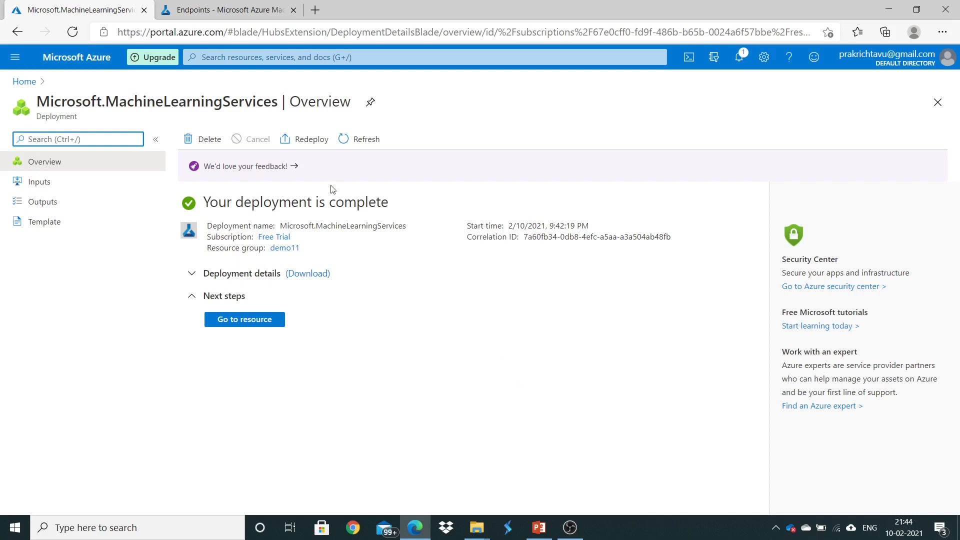
mouse_move(261, 333)
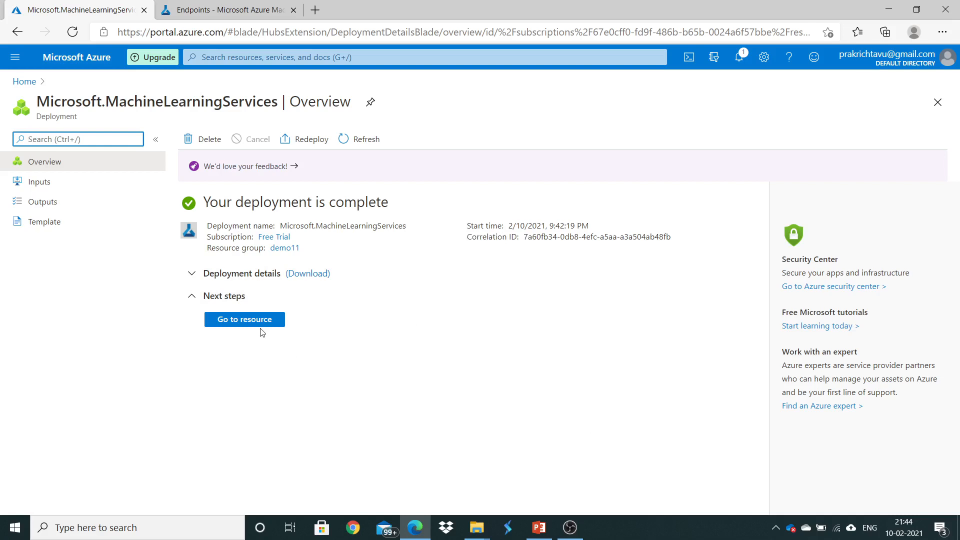
Go to the newly deployed demomlws workspace resource.
left_click(244, 319)
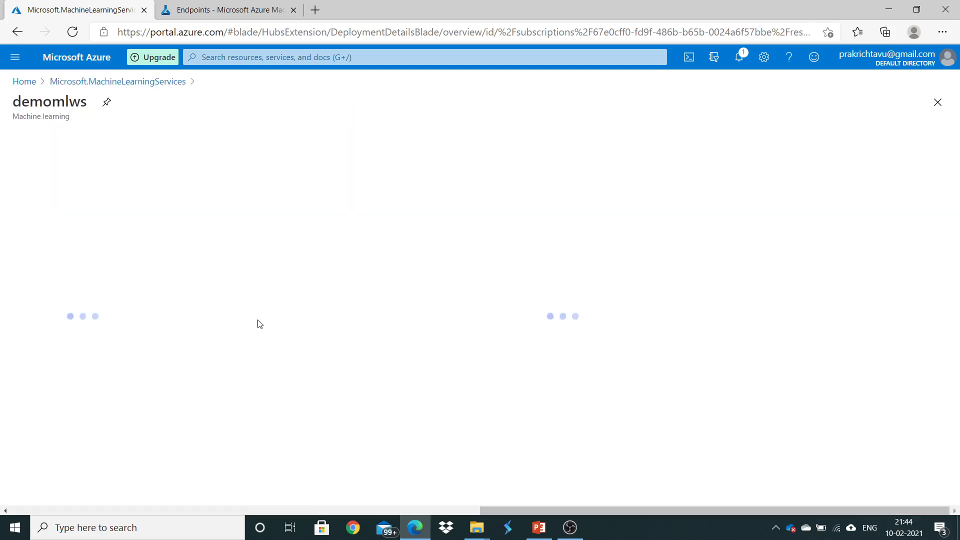